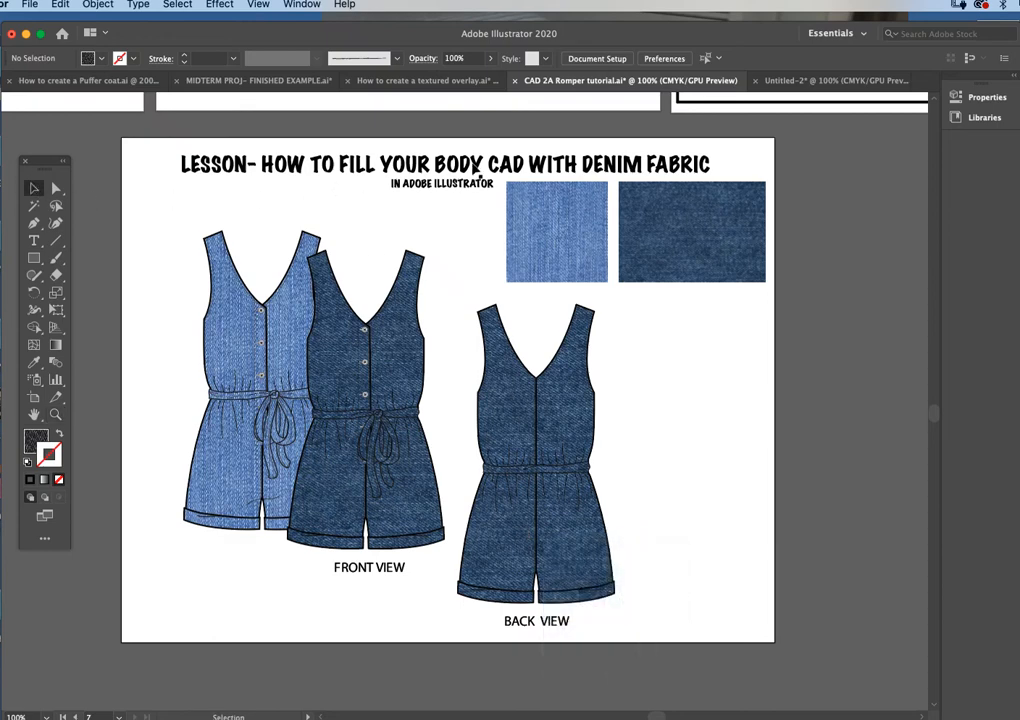
pyautogui.moveTo(630, 180)
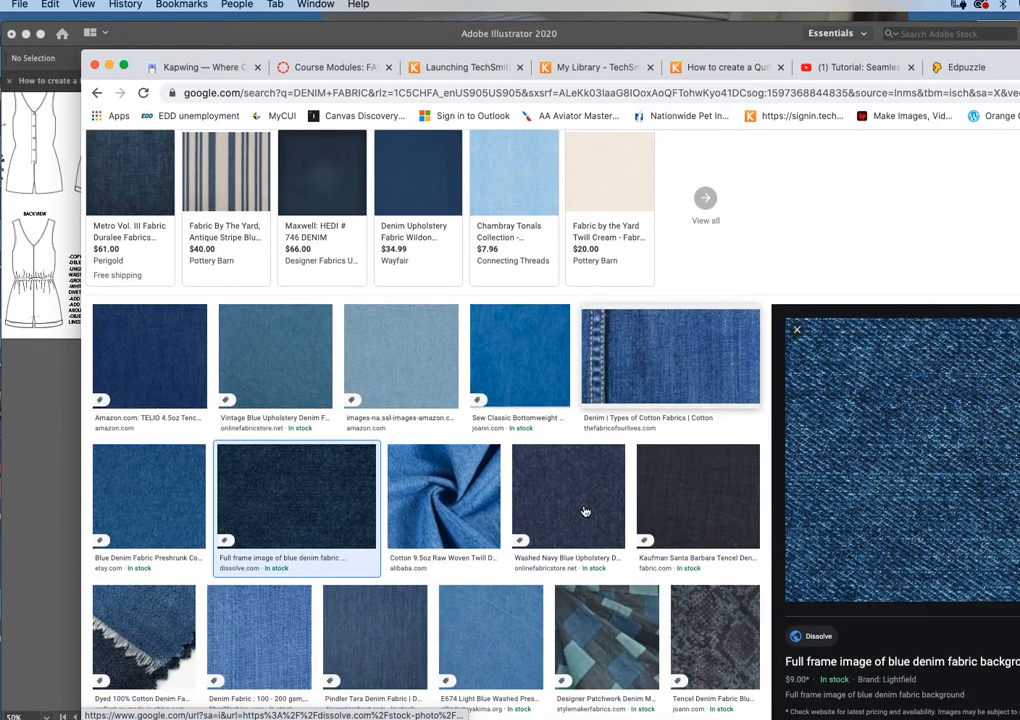
# - Scroll far down the denim fabric image results while the blue denim preview stays open
pyautogui.scroll(-3)
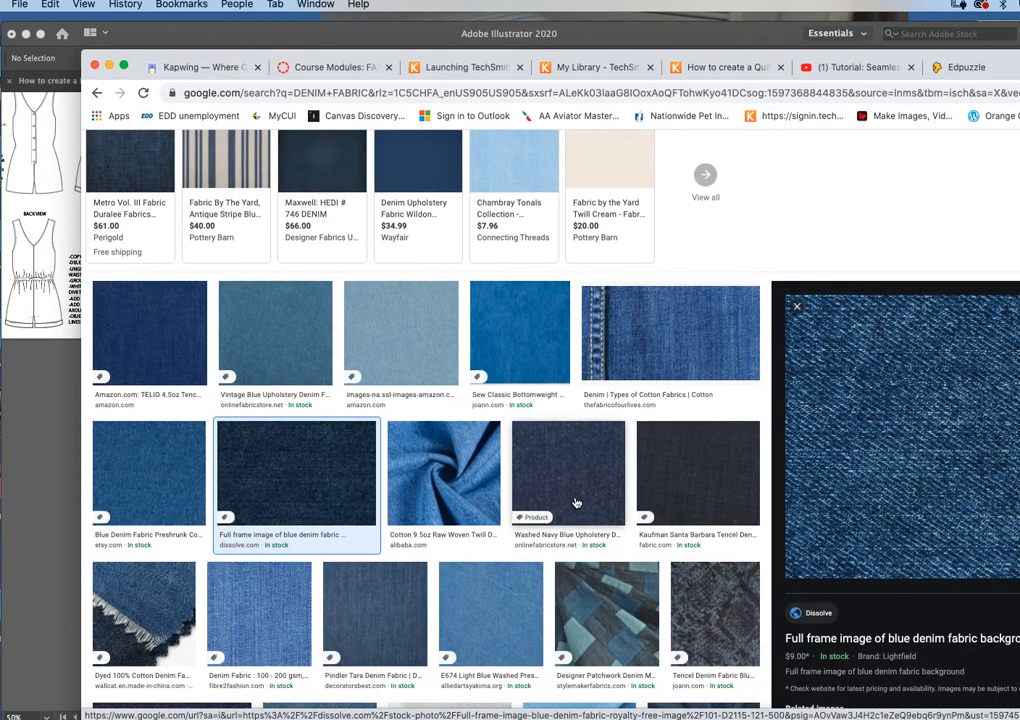
pyautogui.scroll(-3)
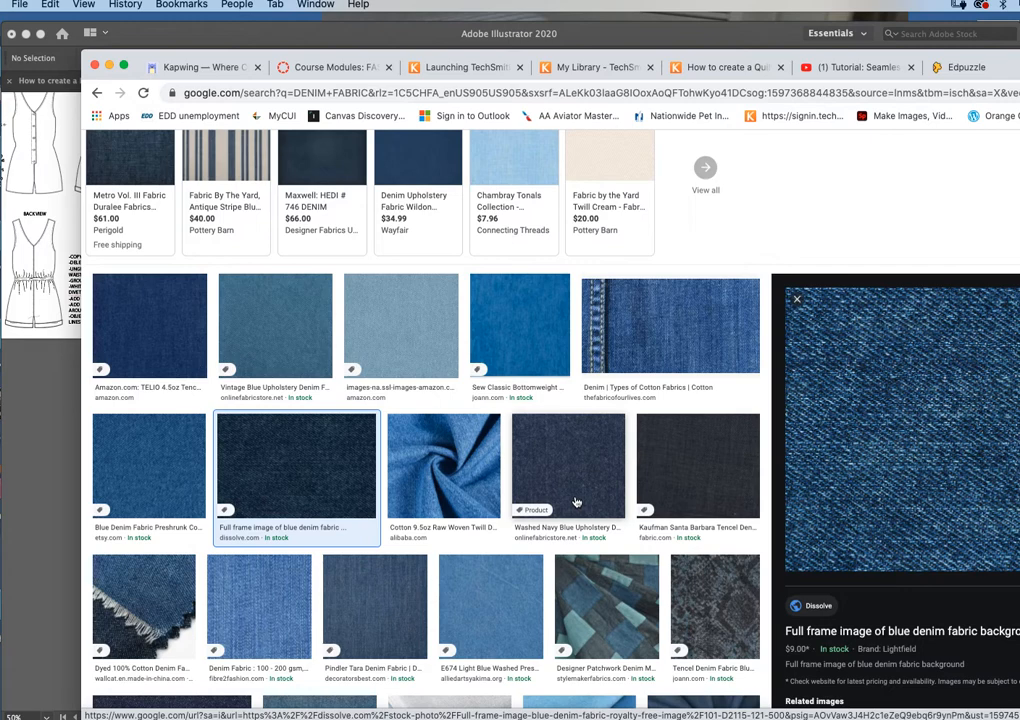
pyautogui.moveTo(565, 483)
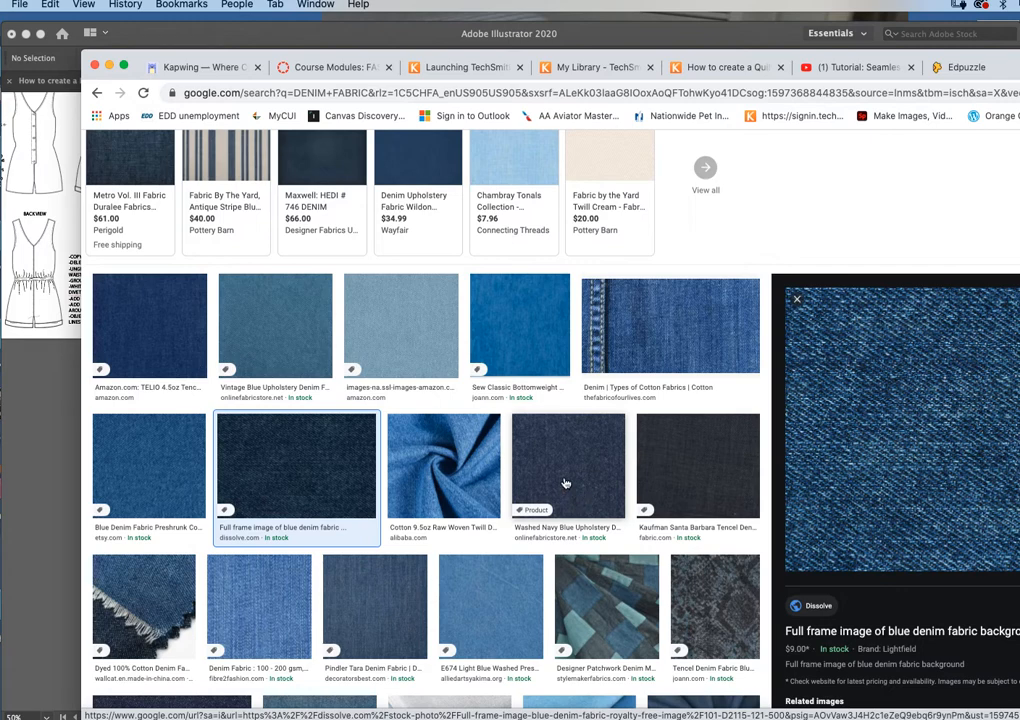
pyautogui.moveTo(430, 458)
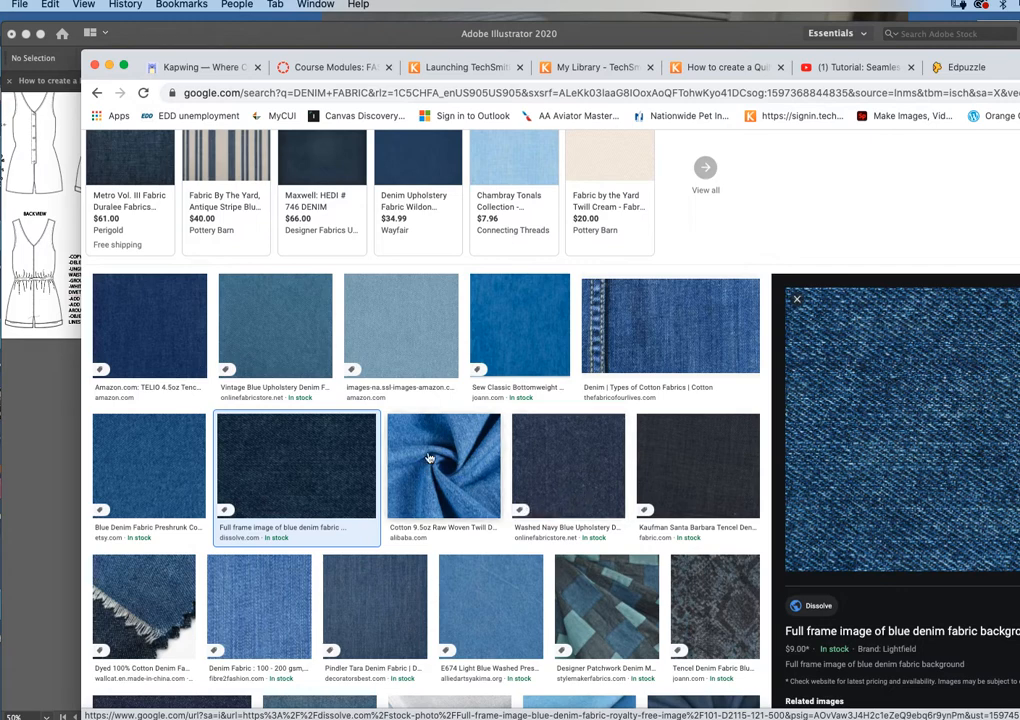
pyautogui.moveTo(453, 476)
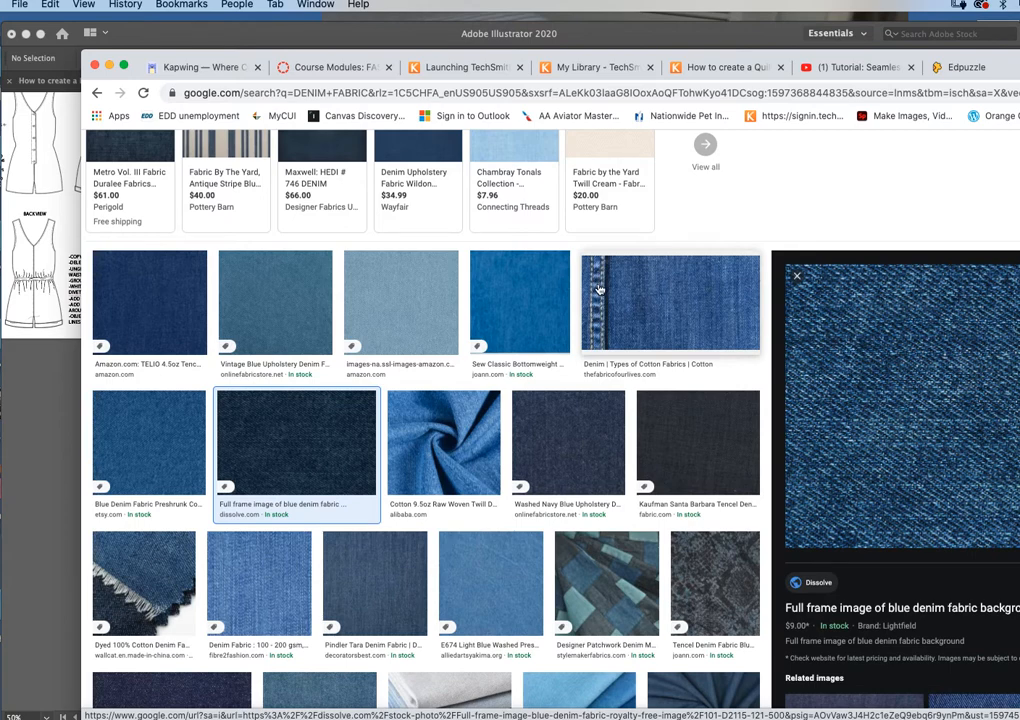
pyautogui.scroll(-3)
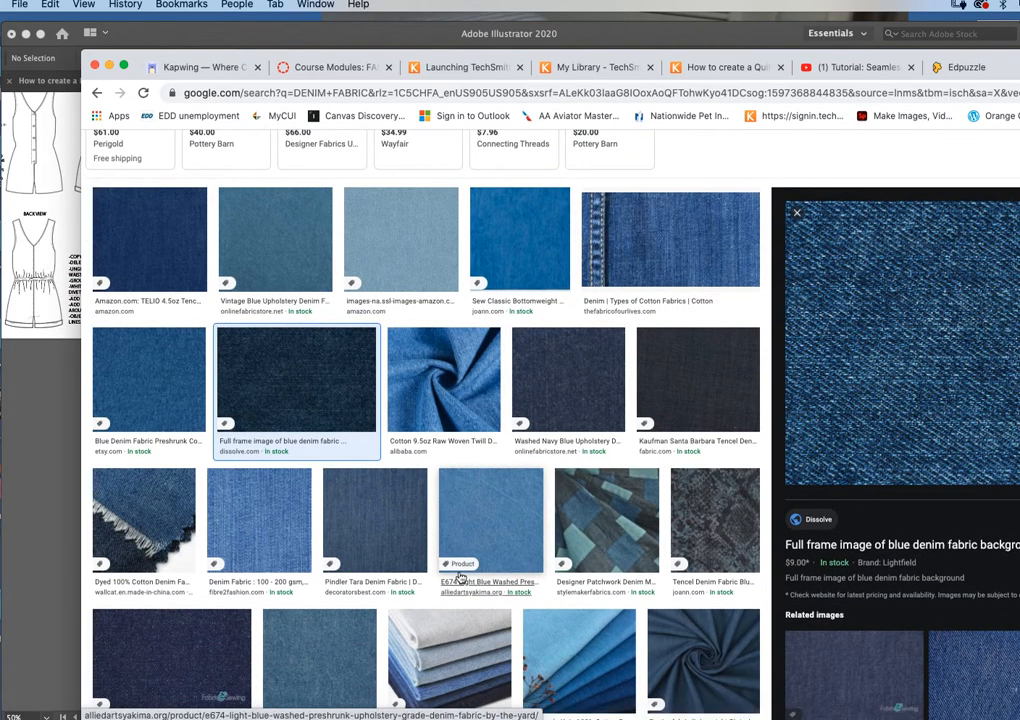
pyautogui.scroll(-3)
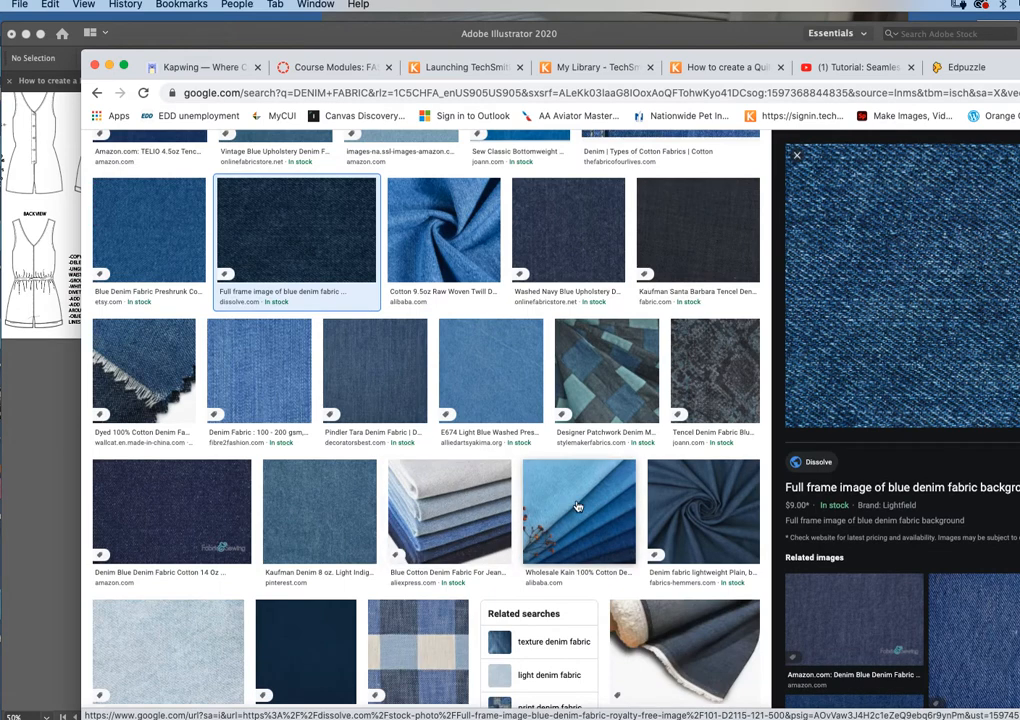
pyautogui.moveTo(425, 352)
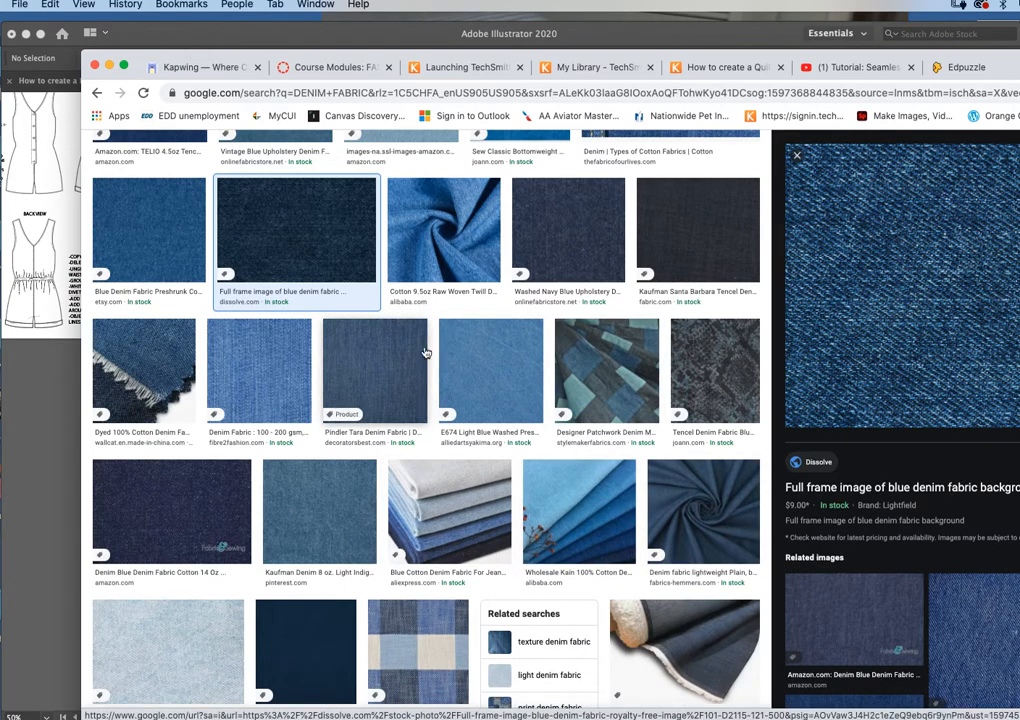
pyautogui.scroll(-3)
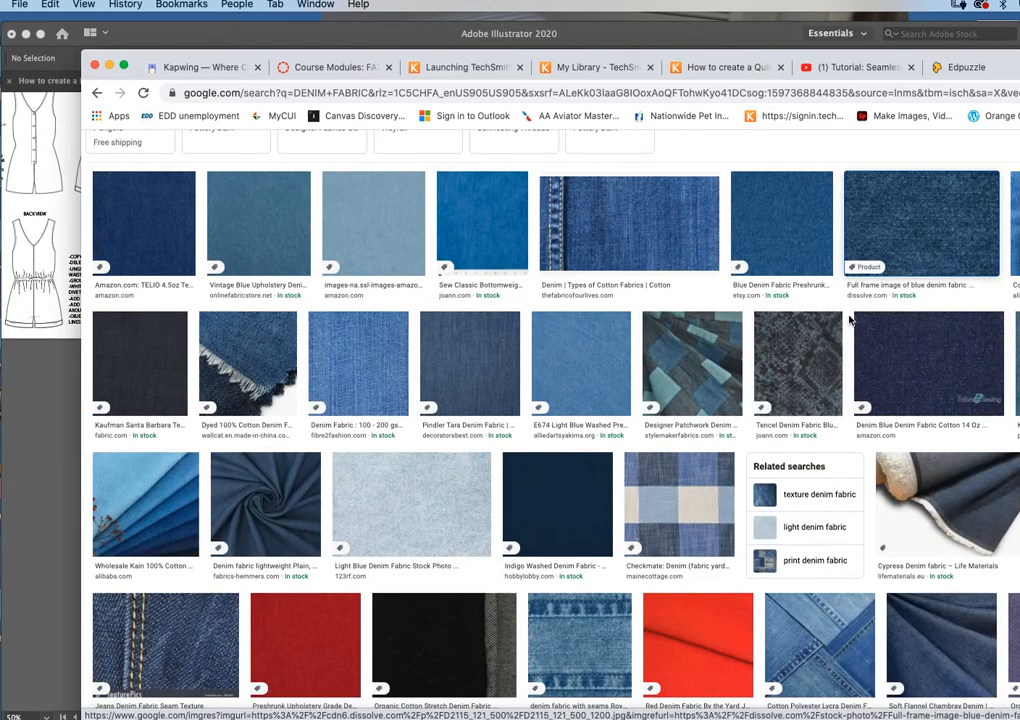
pyautogui.scroll(-3)
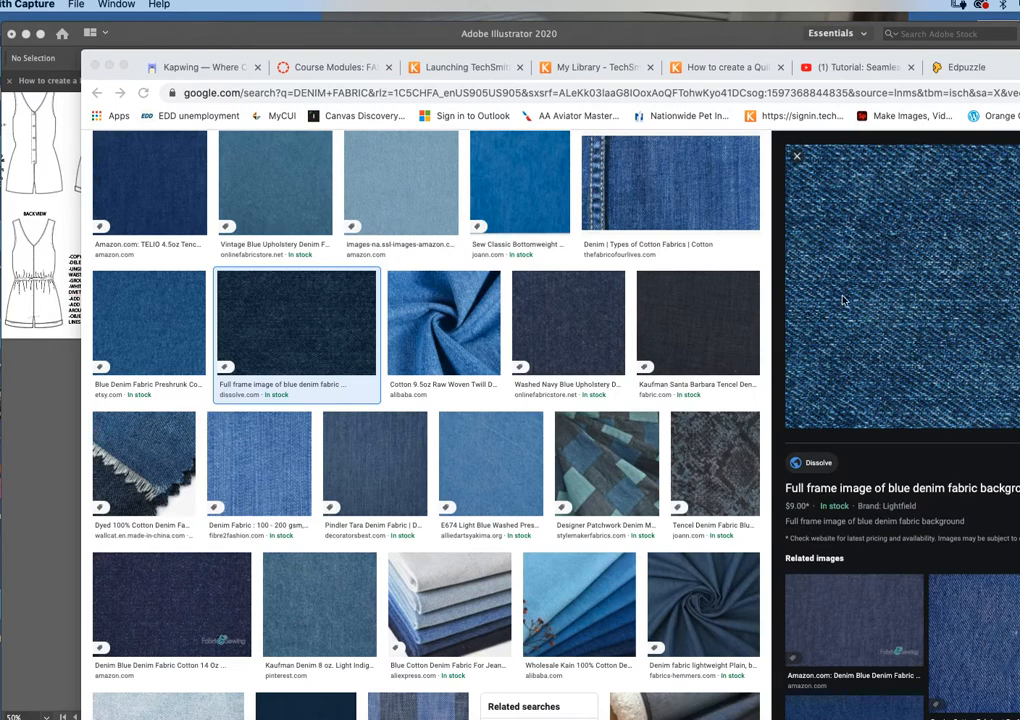
pyautogui.moveTo(880, 168)
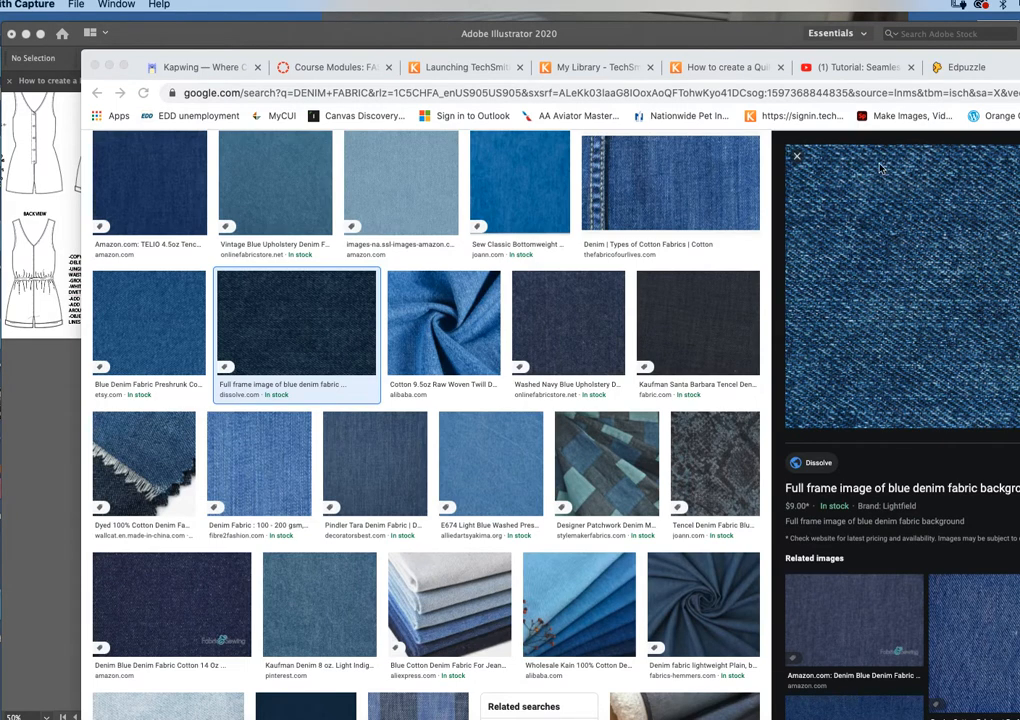
pyautogui.moveTo(848, 274)
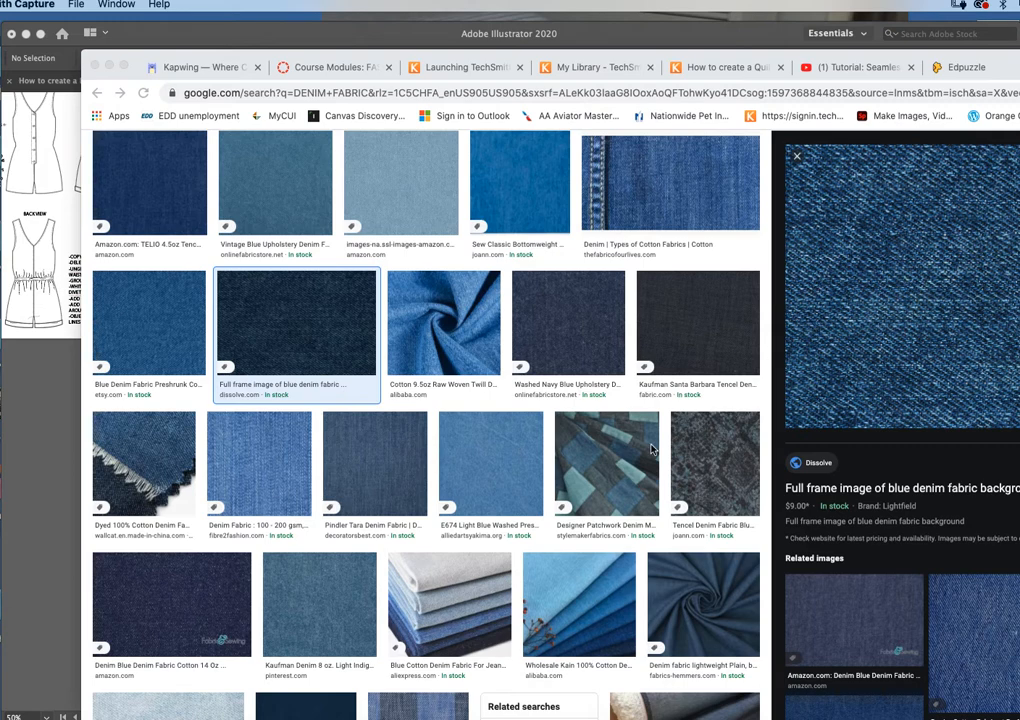
pyautogui.scroll(-3)
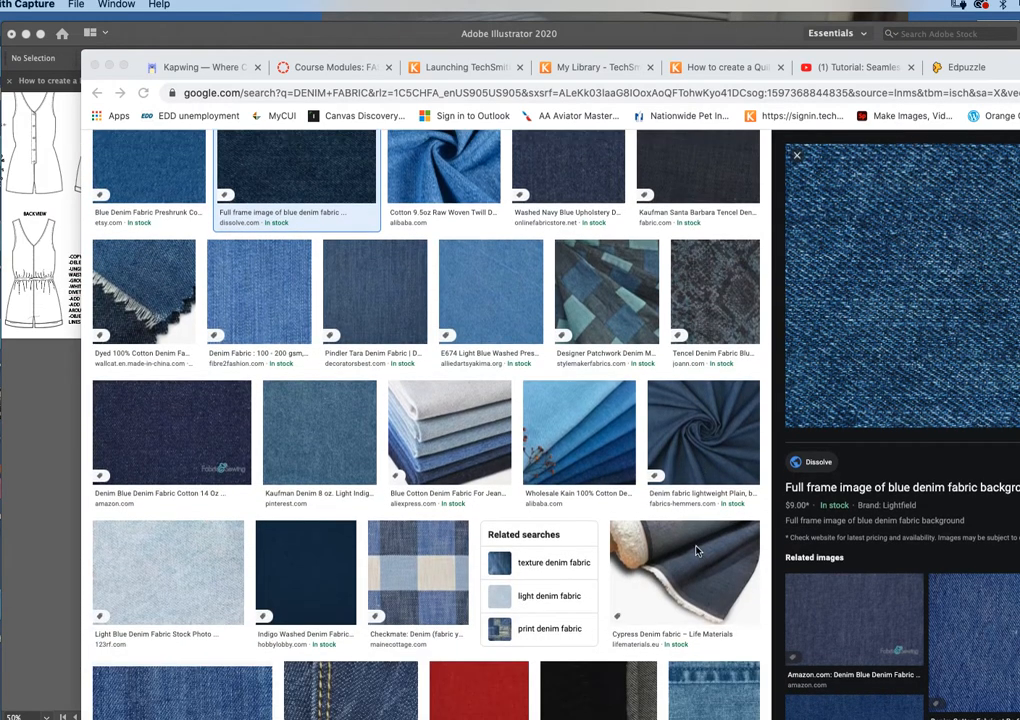
pyautogui.moveTo(702, 546)
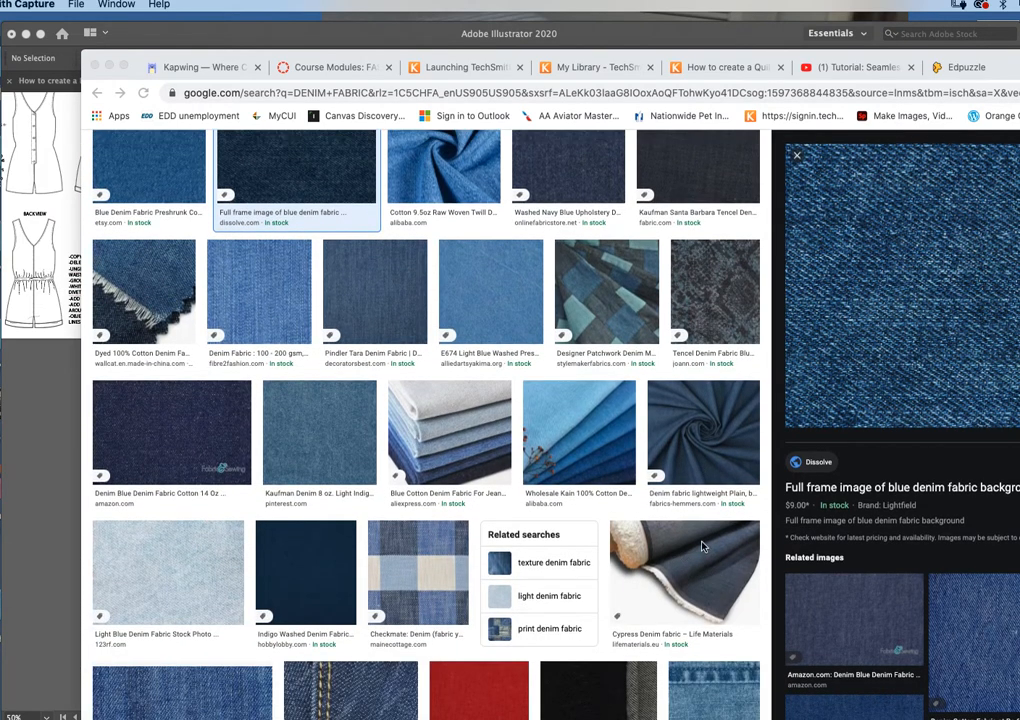
pyautogui.scroll(-3)
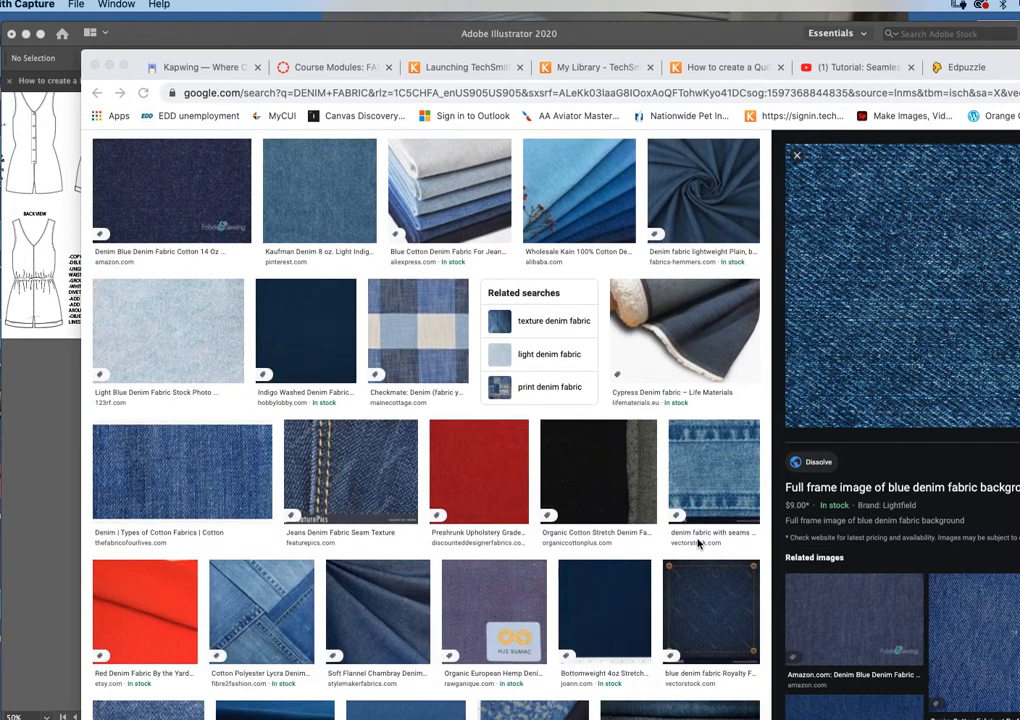
pyautogui.scroll(-3)
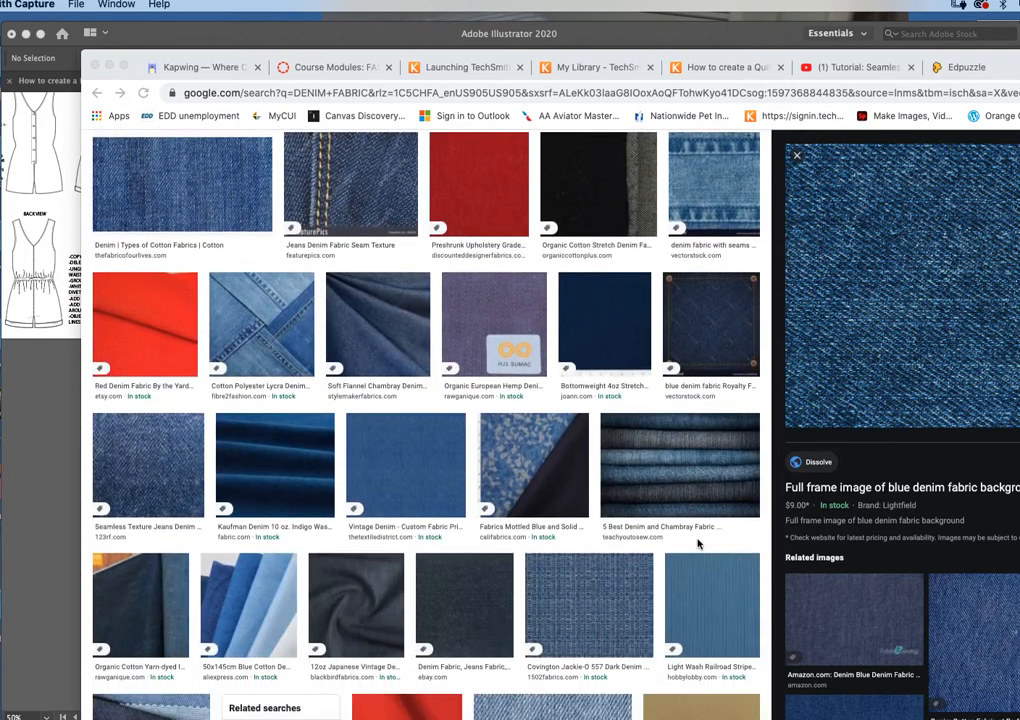
pyautogui.scroll(-3)
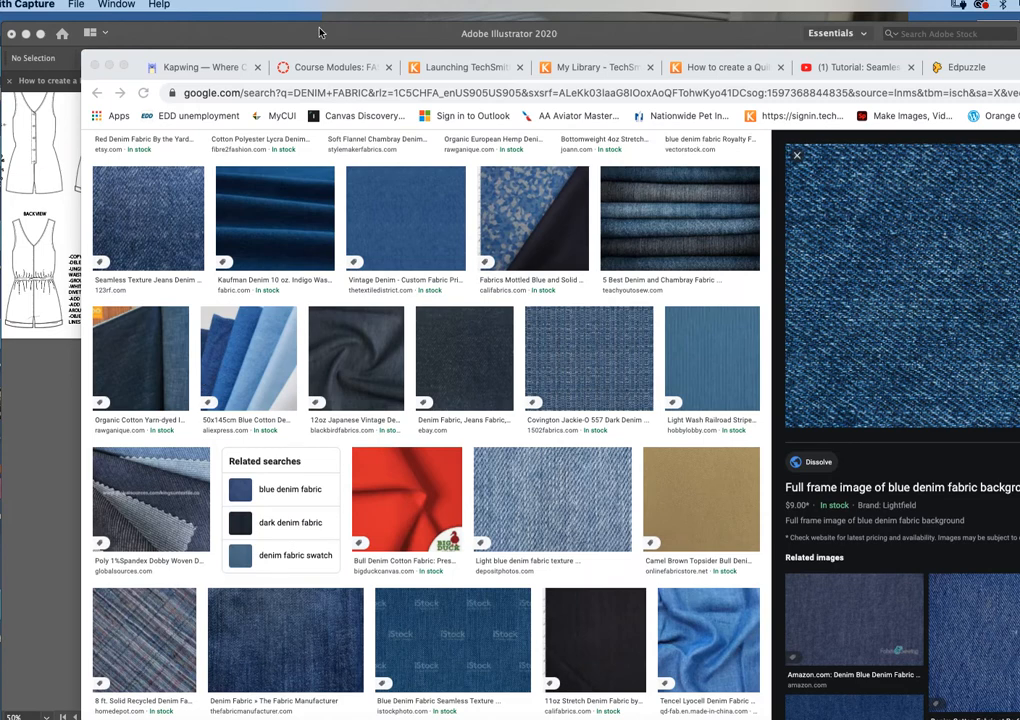
pyautogui.scroll(-3)
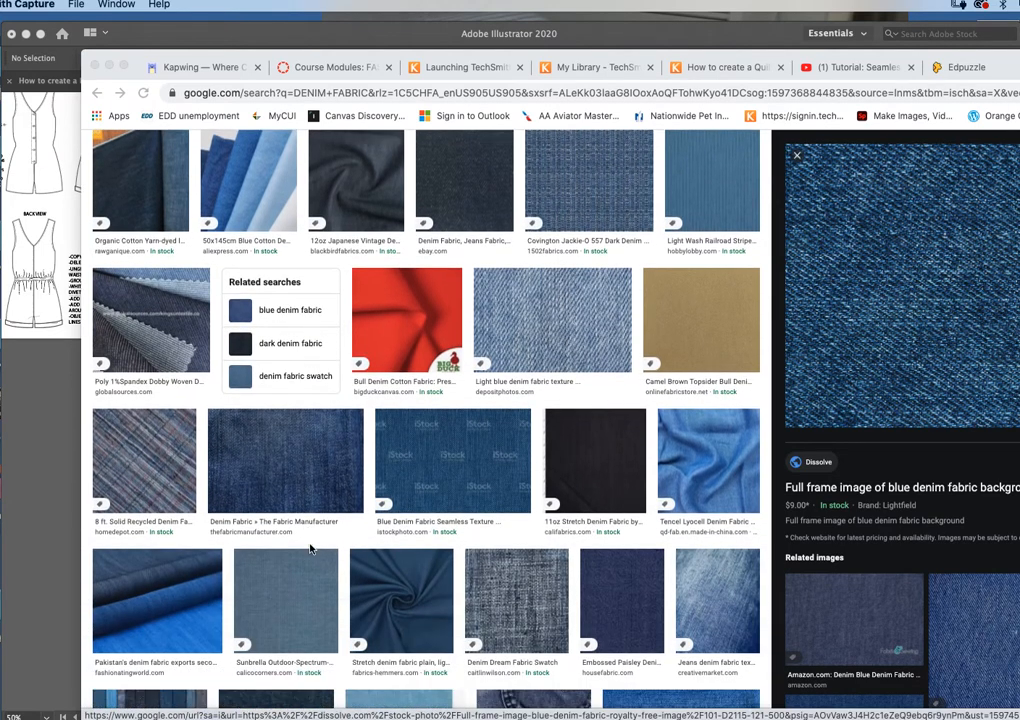
pyautogui.click(285, 460)
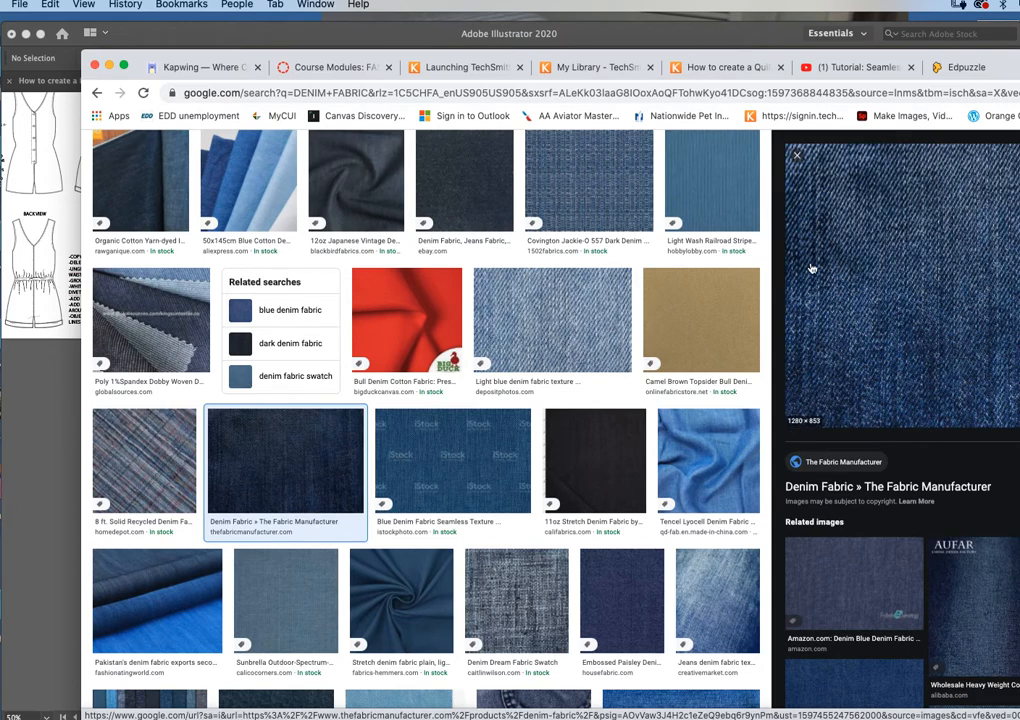
pyautogui.moveTo(849, 389)
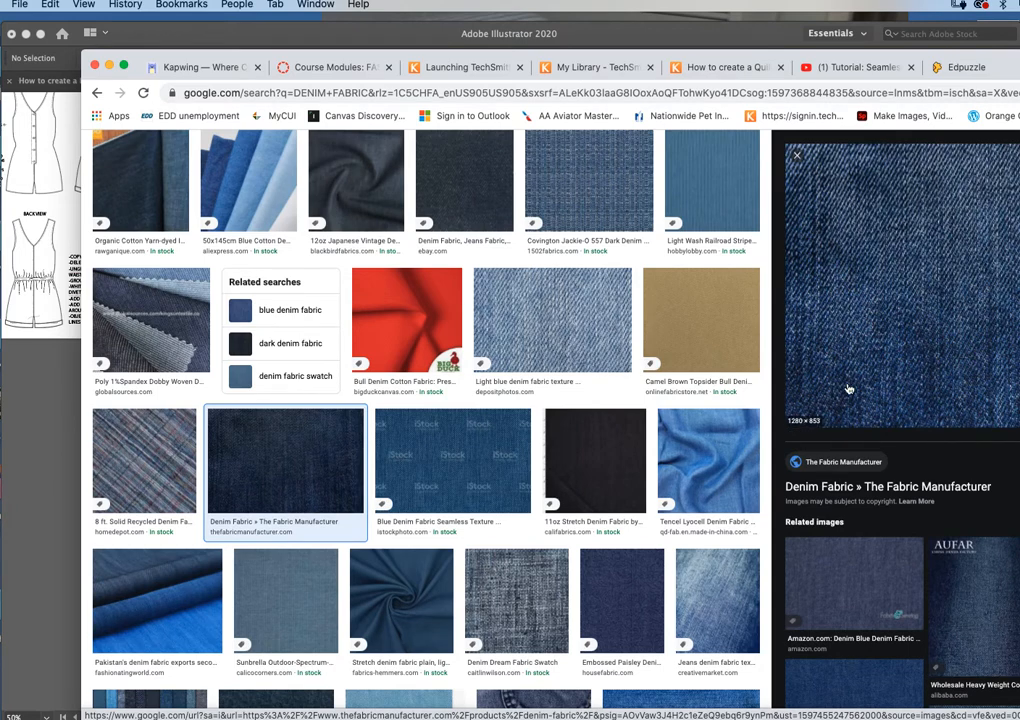
pyautogui.moveTo(890, 162)
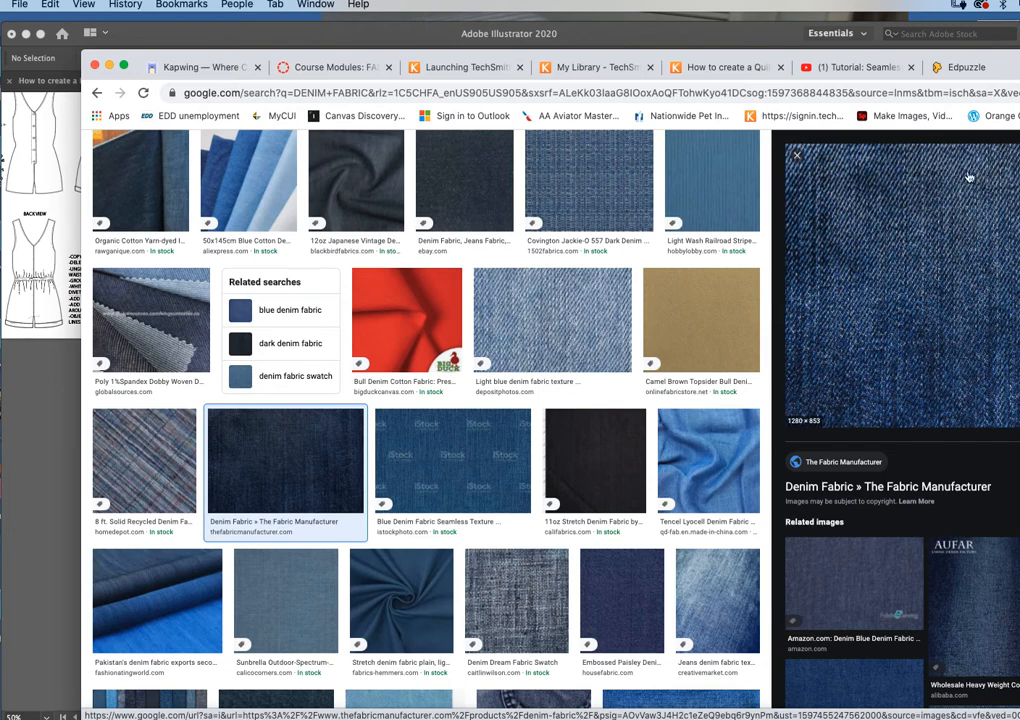
pyautogui.moveTo(845, 380)
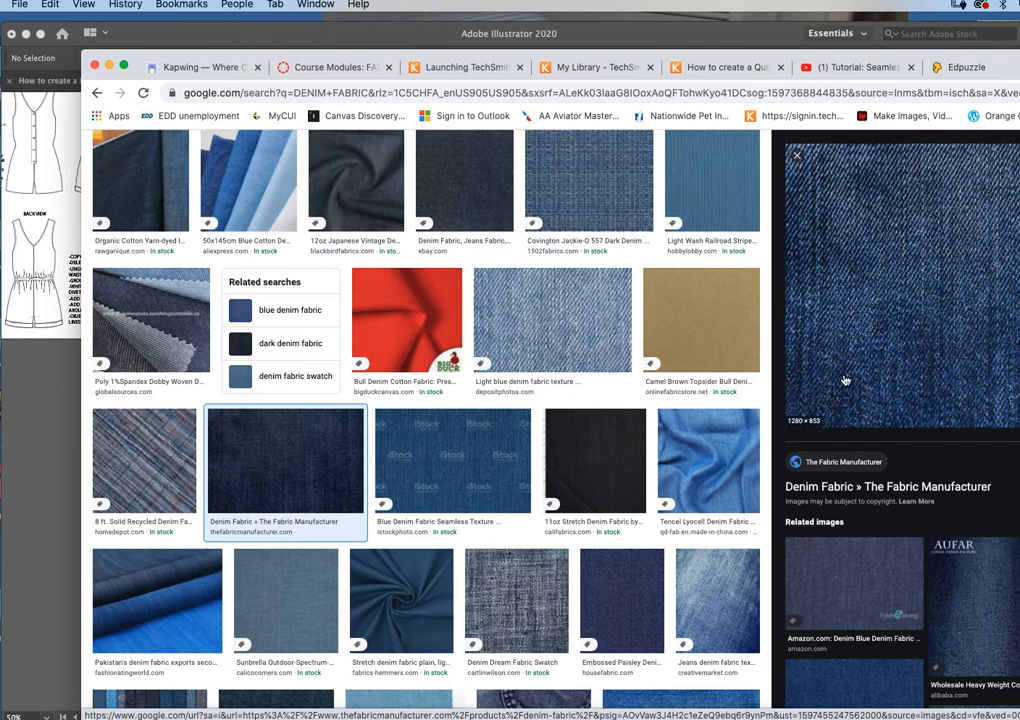
pyautogui.moveTo(849, 345)
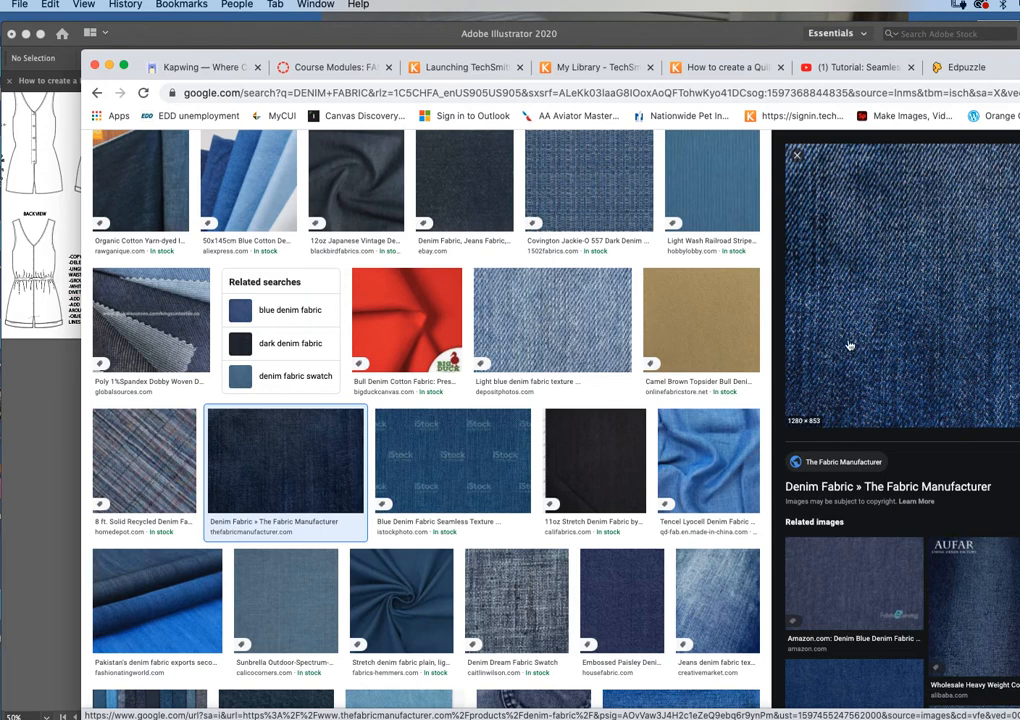
pyautogui.moveTo(861, 337)
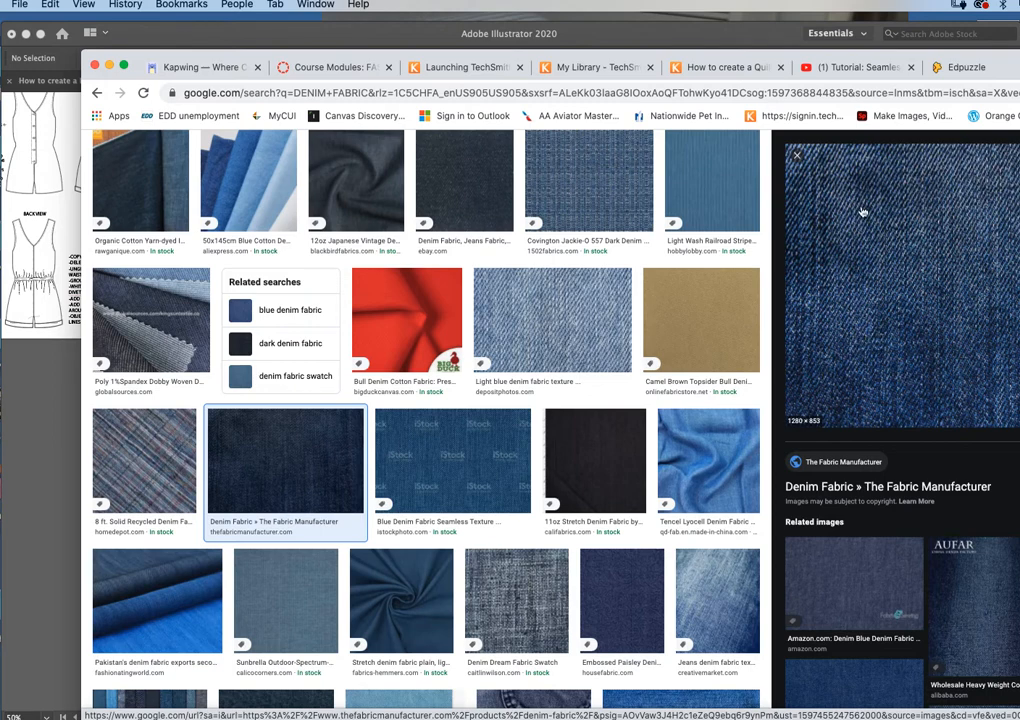
pyautogui.moveTo(955, 296)
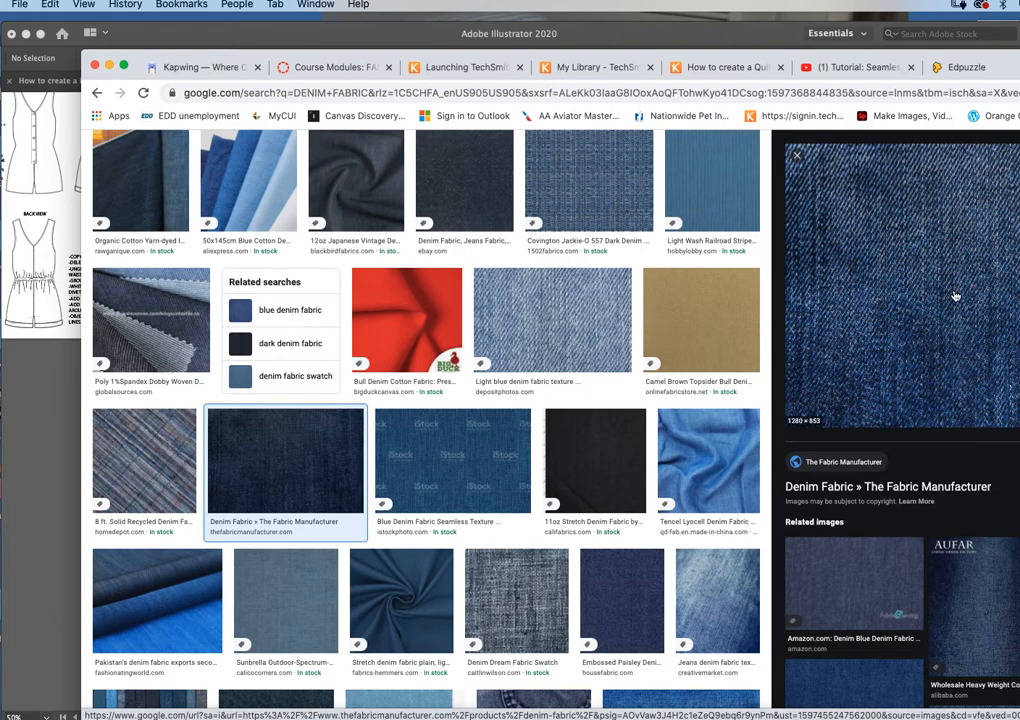
pyautogui.scroll(-3)
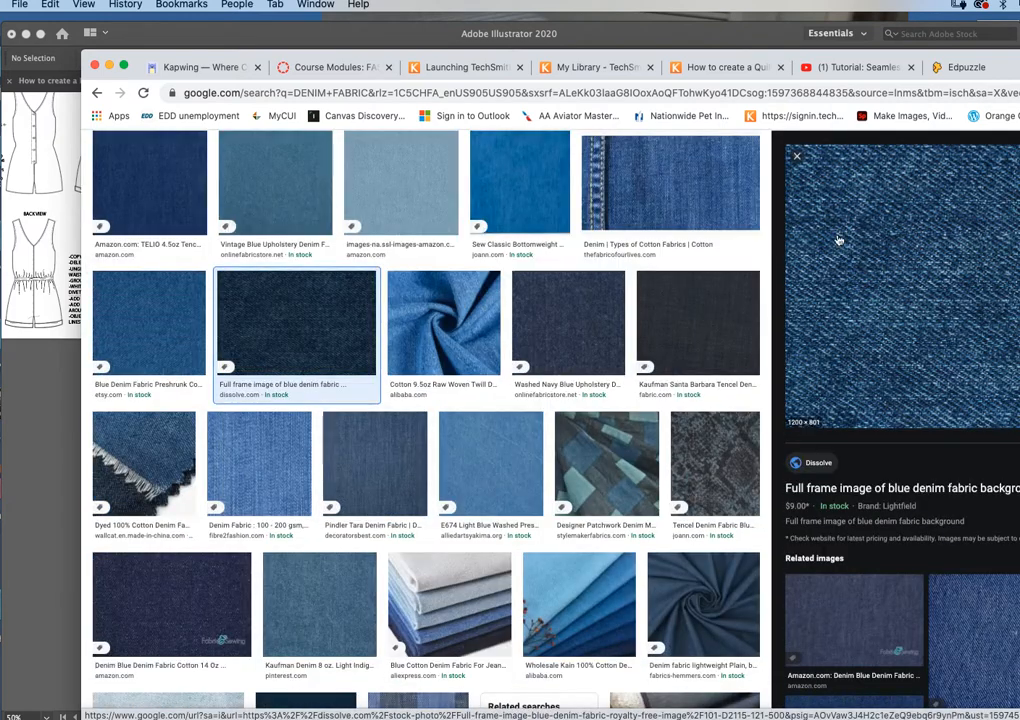
pyautogui.moveTo(931, 331)
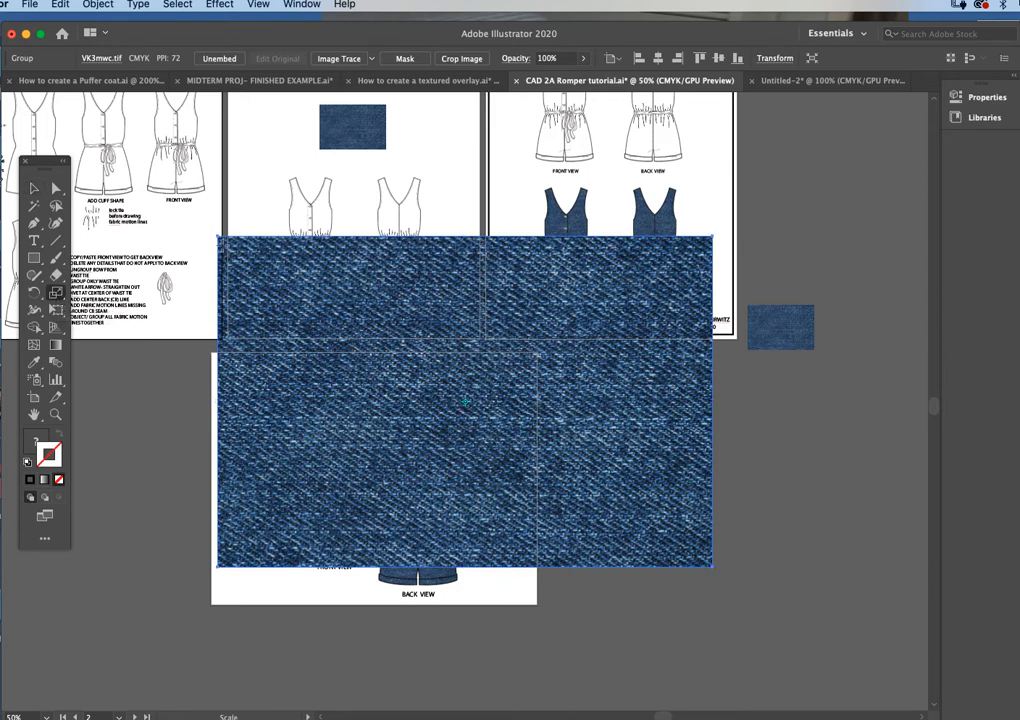
pyautogui.moveTo(250, 207)
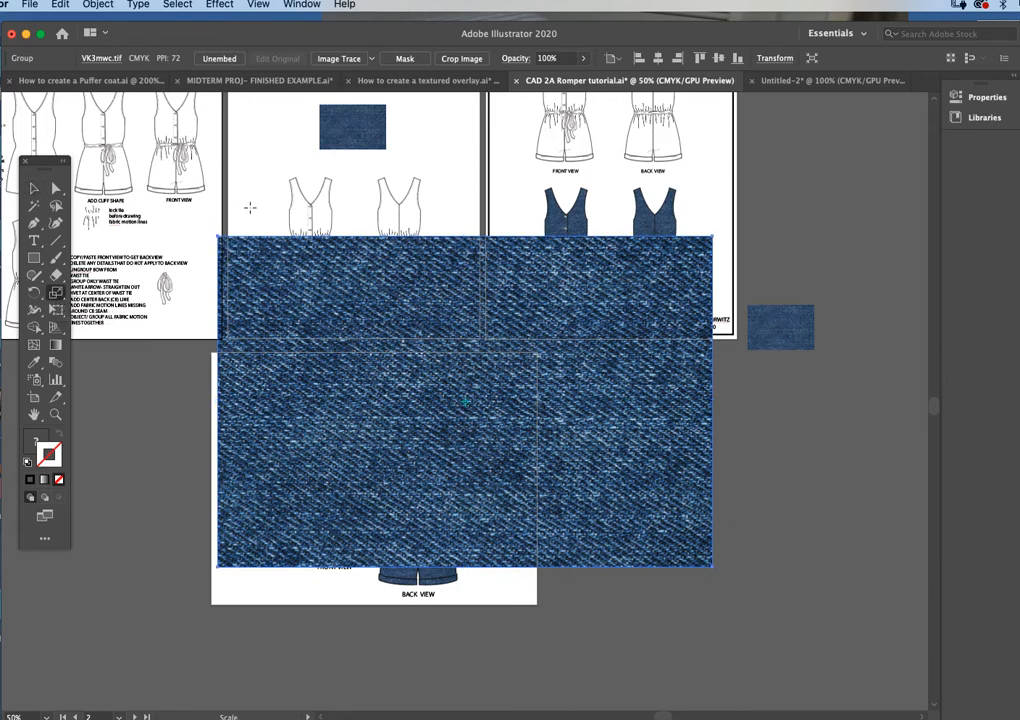
pyautogui.moveTo(203, 223)
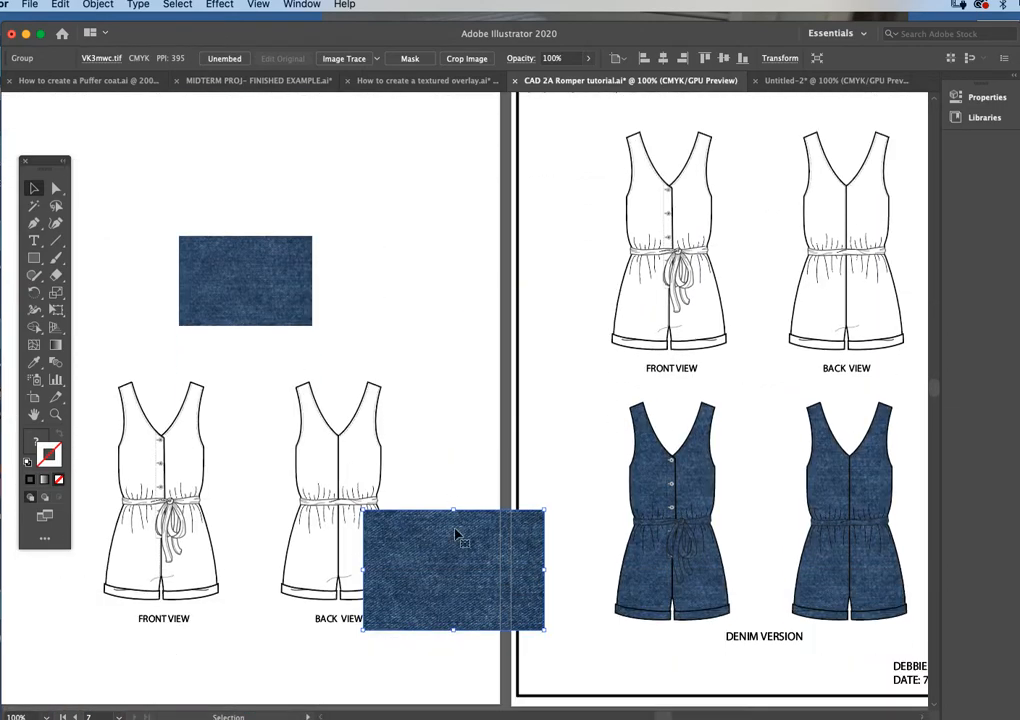
# - Drag the pasted denim image up beside the first denim swatch above the sketches
pyautogui.moveTo(455, 570); pyautogui.dragTo(388, 197)
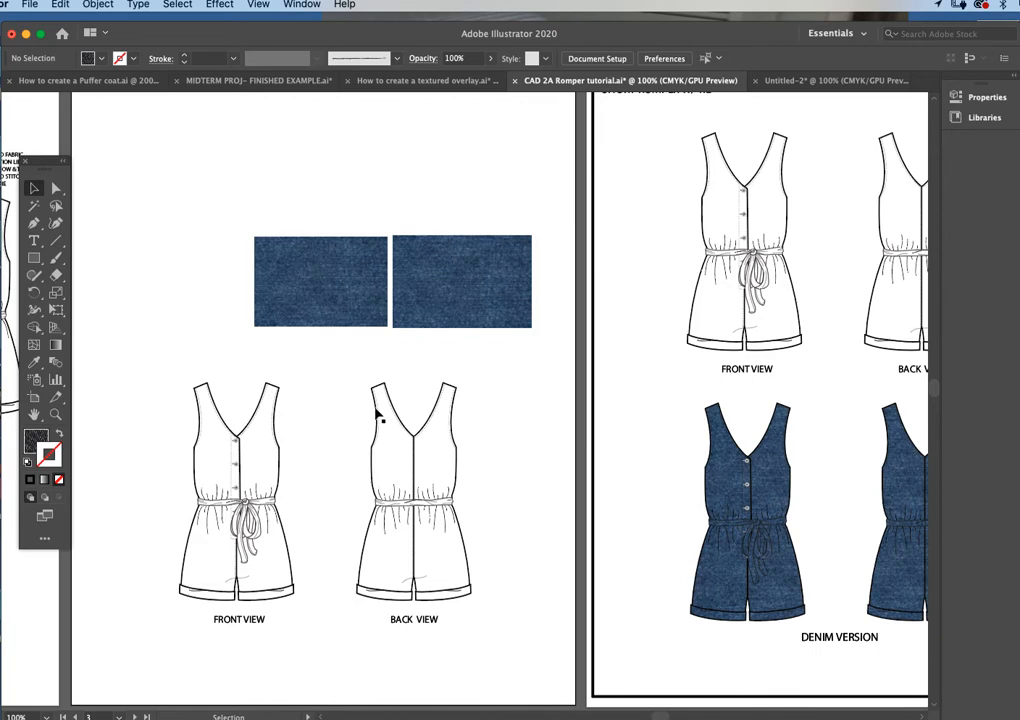
# - Move the denim image down between the front and back romper sketches and zoom on its texture
pyautogui.click(467, 281)
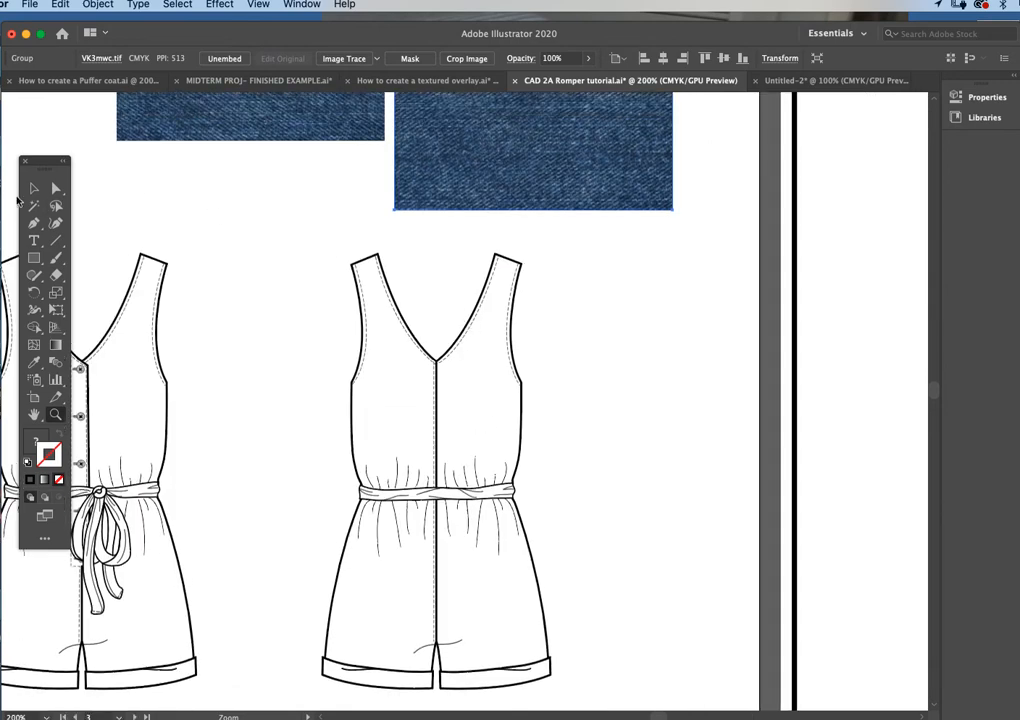
pyautogui.moveTo(533, 150); pyautogui.dragTo(333, 343)
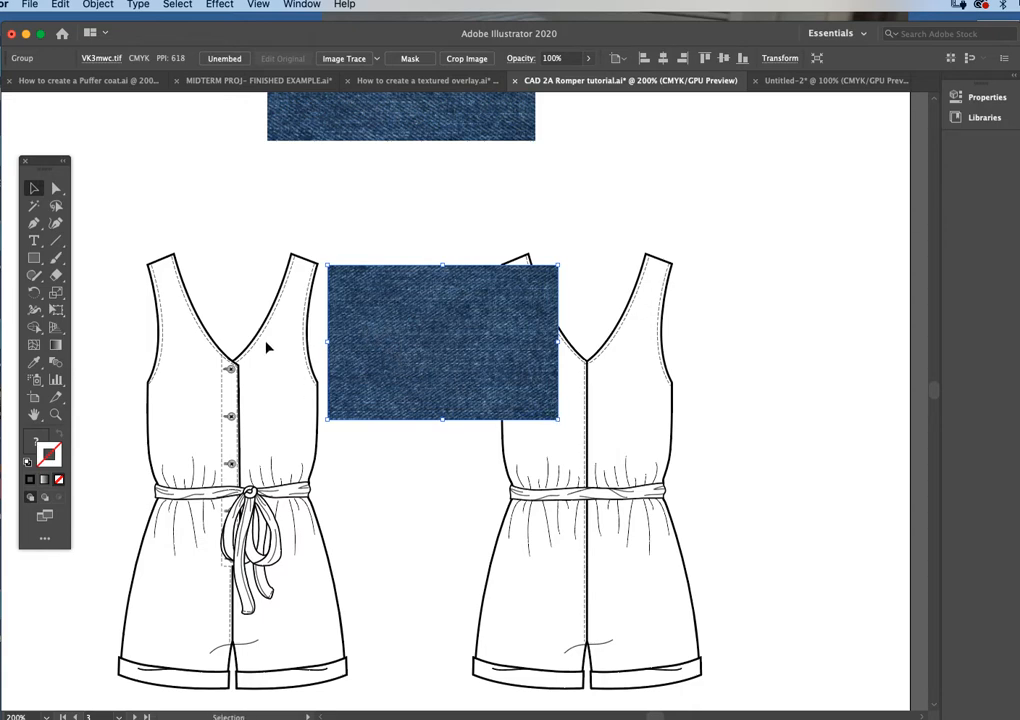
pyautogui.moveTo(271, 471)
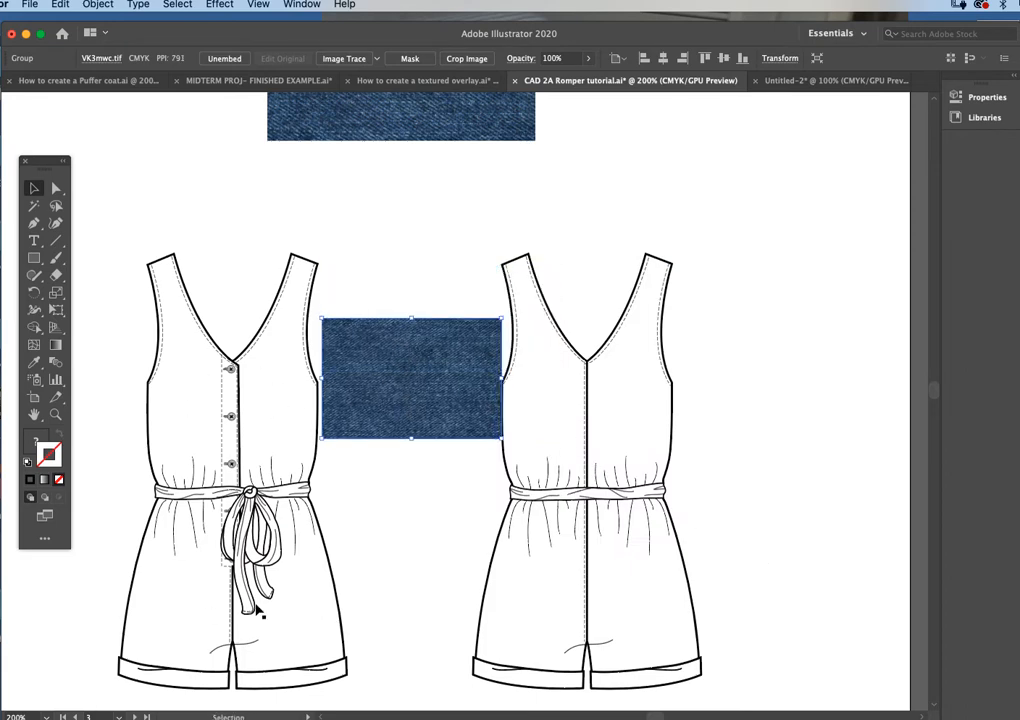
pyautogui.moveTo(393, 368)
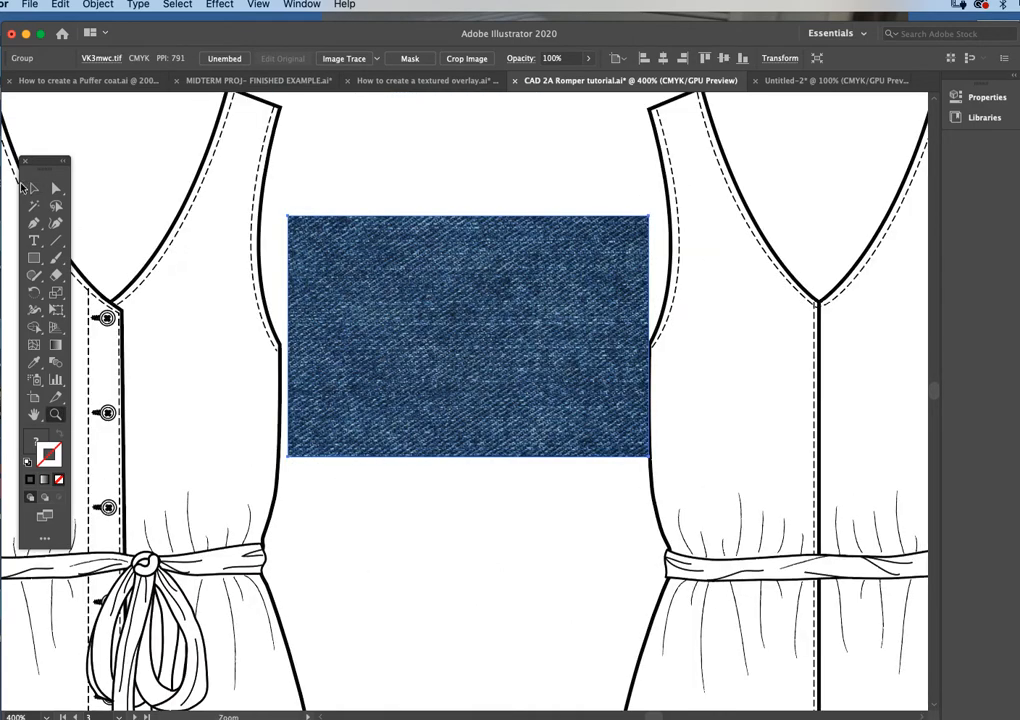
pyautogui.click(466, 335)
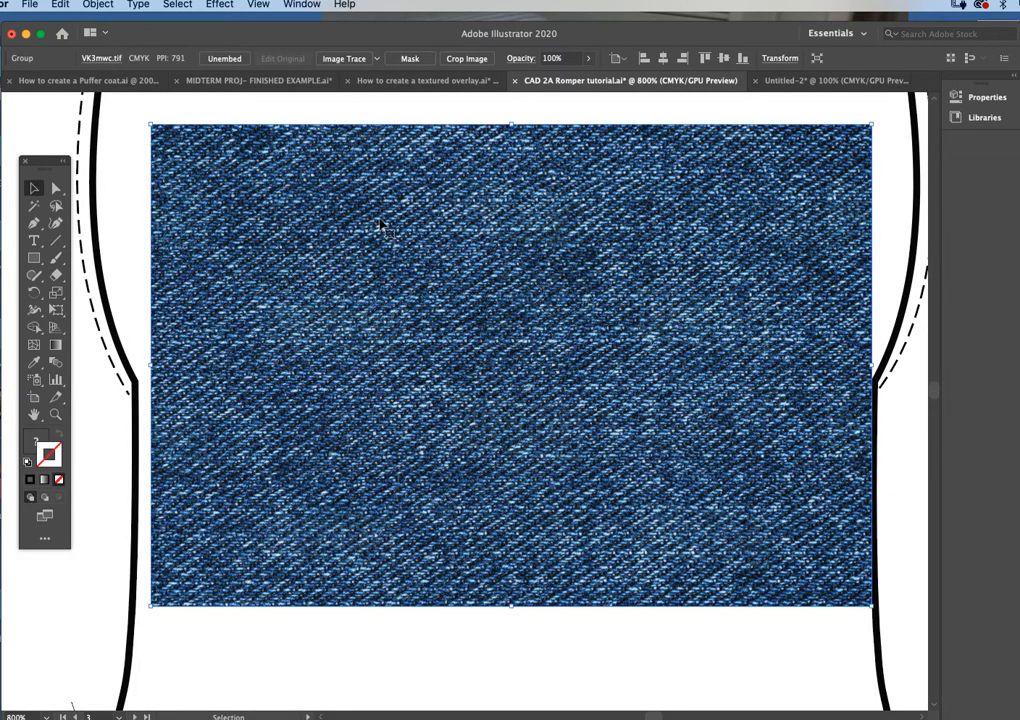
pyautogui.moveTo(353, 452)
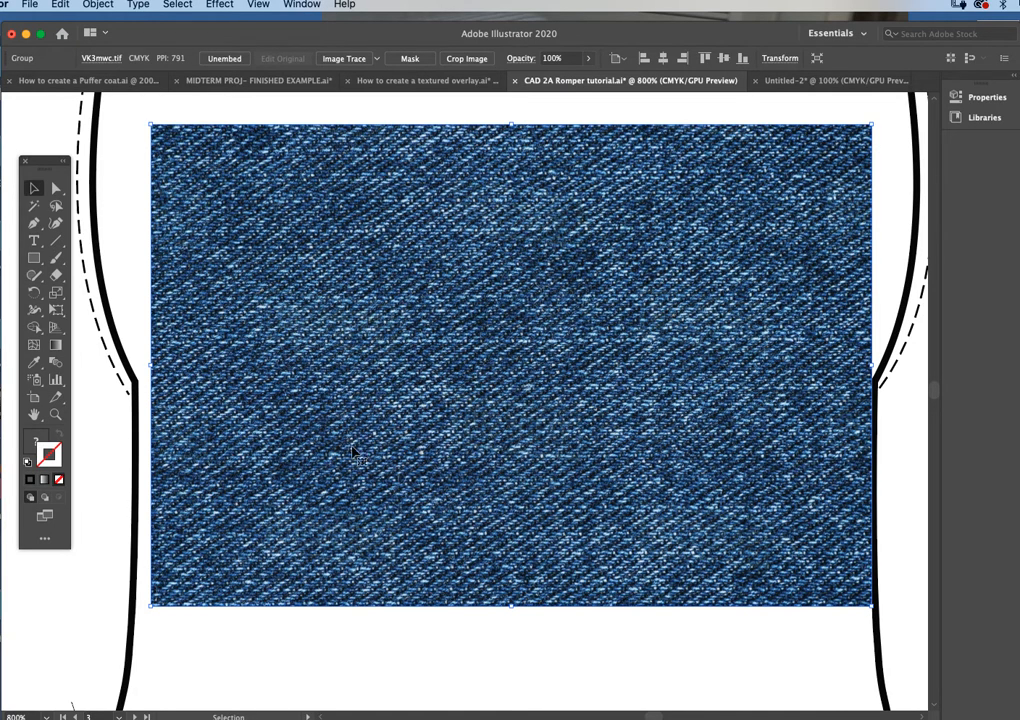
pyautogui.moveTo(343, 425)
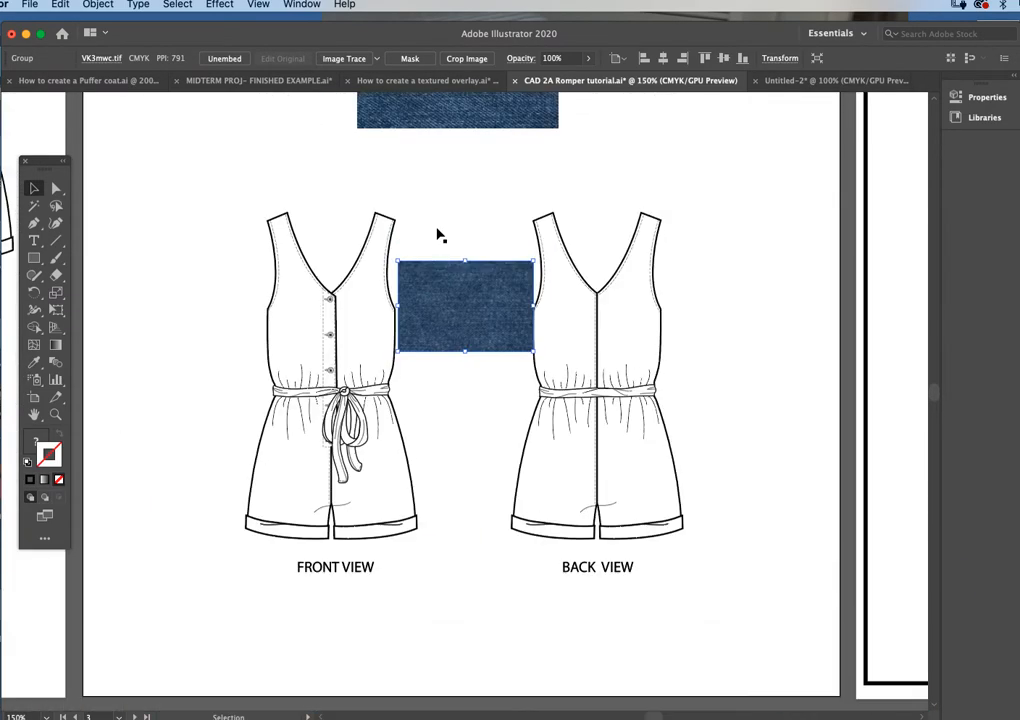
# - Show the Swatches panel from the Window menu and switch to the Direct Selection tool
pyautogui.click(301, 5)
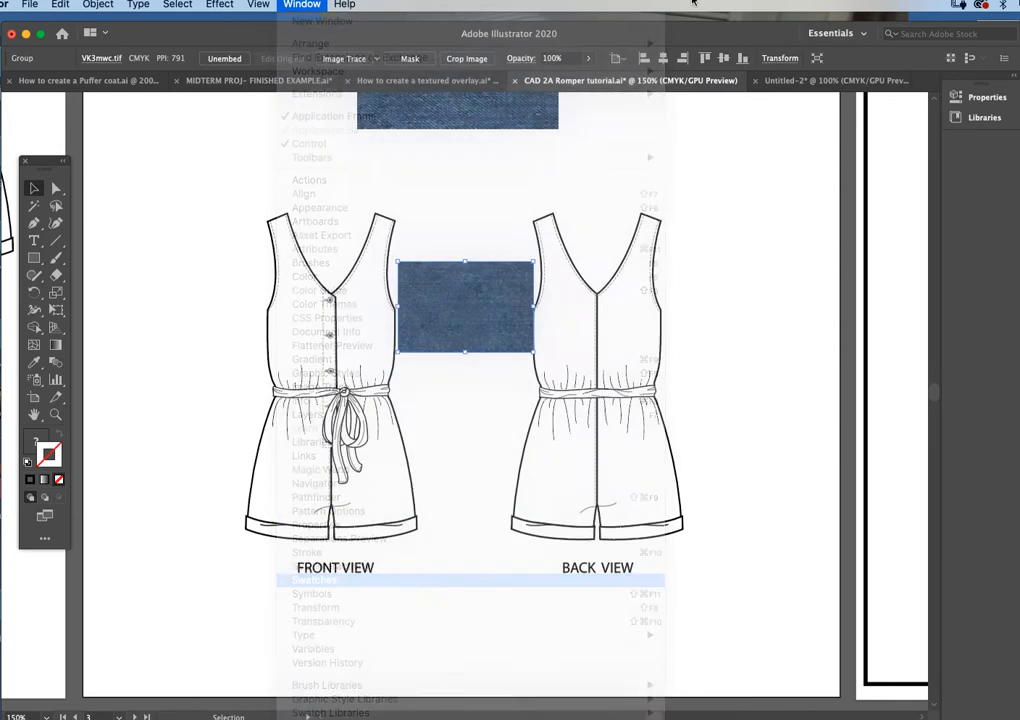
pyautogui.click(314, 580)
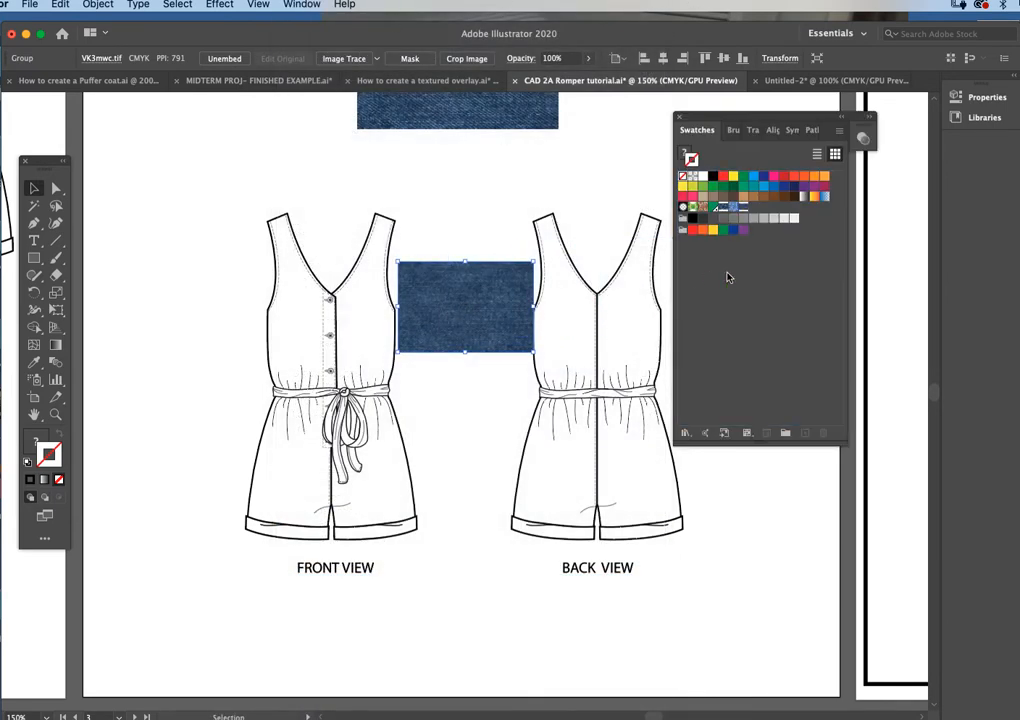
pyautogui.moveTo(463, 328)
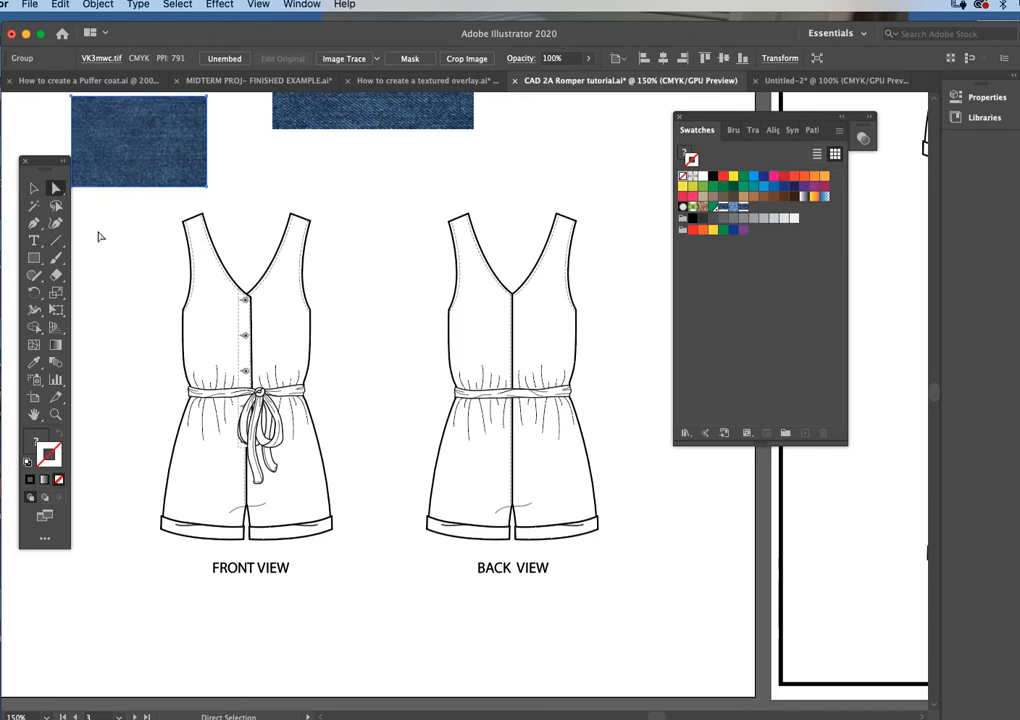
pyautogui.doubleClick(48, 453)
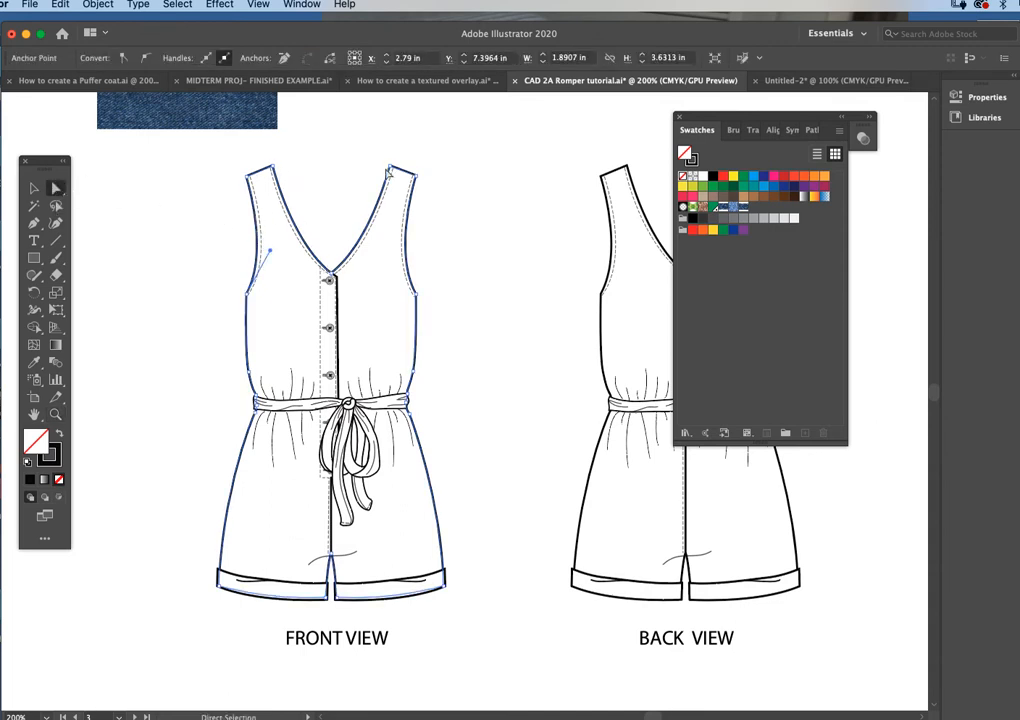
pyautogui.moveTo(300, 432)
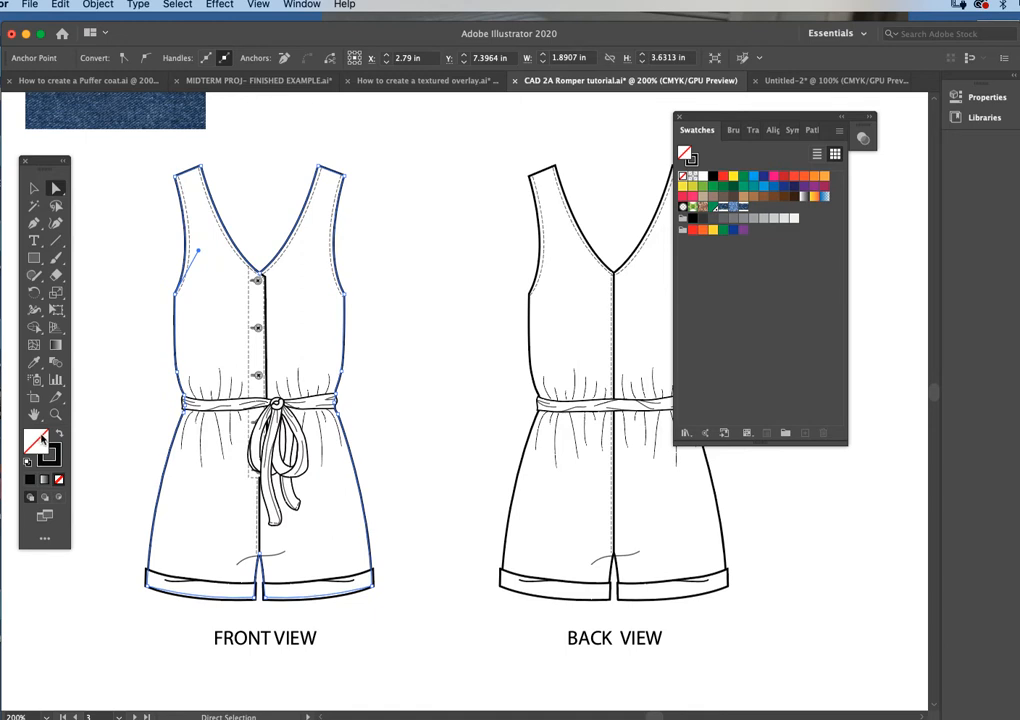
pyautogui.moveTo(742, 208)
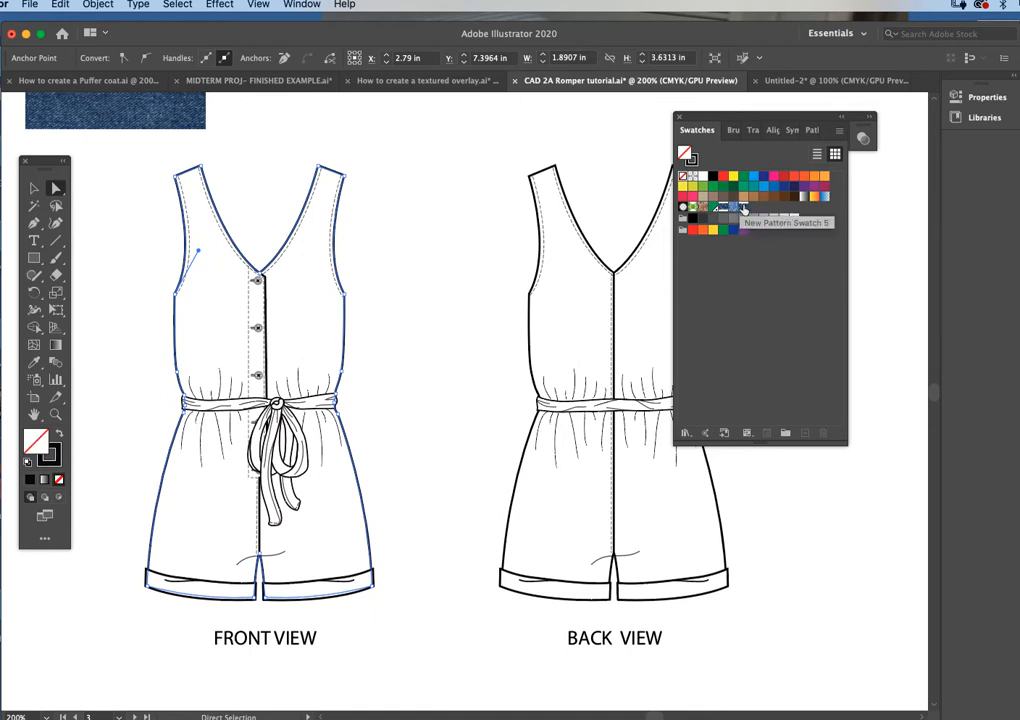
# - Apply the New Pattern Swatch 5 denim fill to the front body, then its belt and tie
pyautogui.click(743, 207)
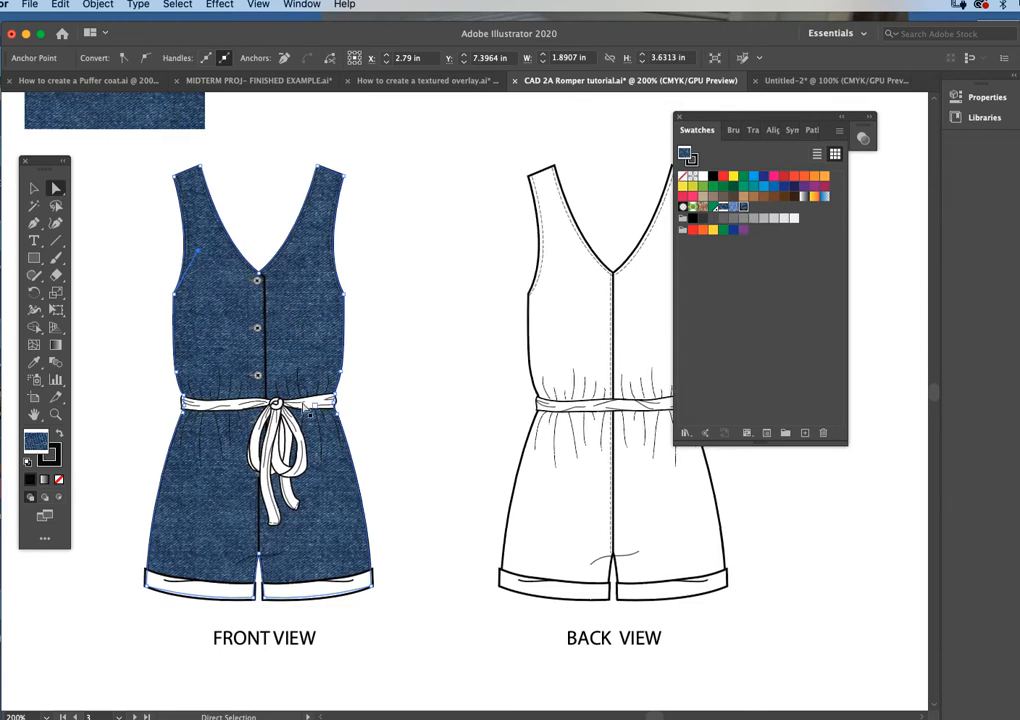
pyautogui.moveTo(113, 205)
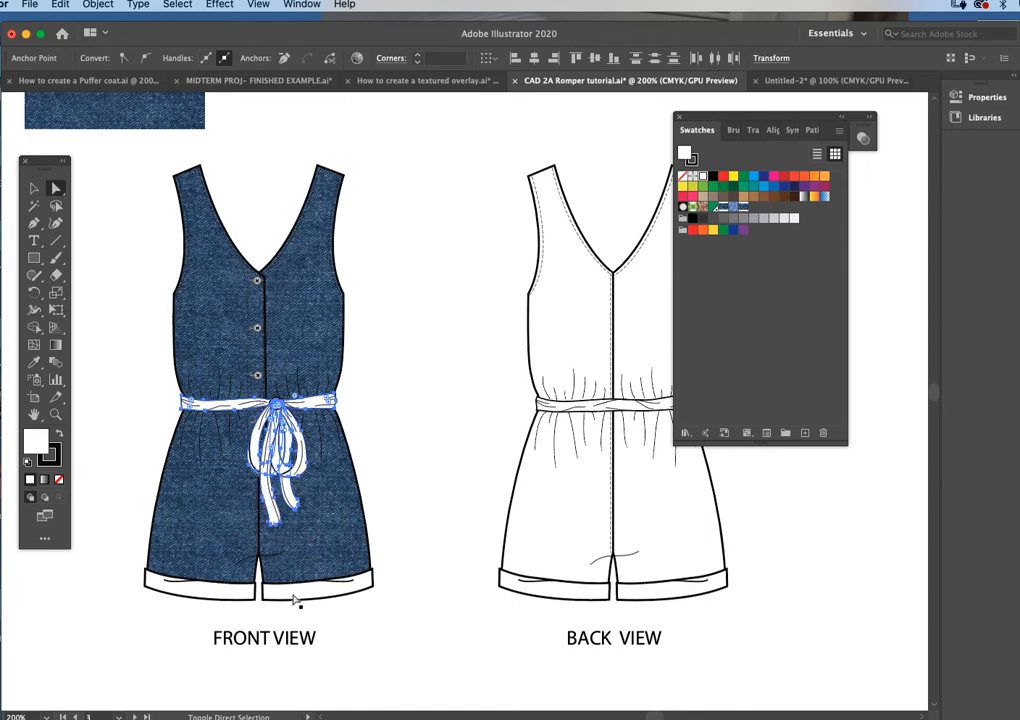
pyautogui.click(293, 599)
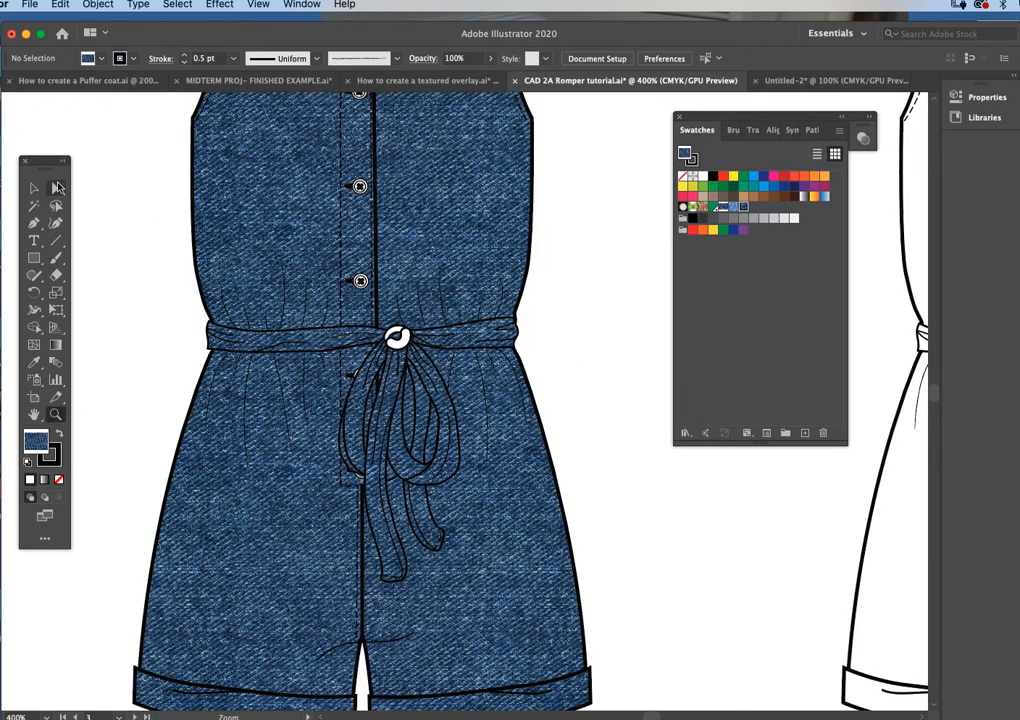
pyautogui.click(56, 188)
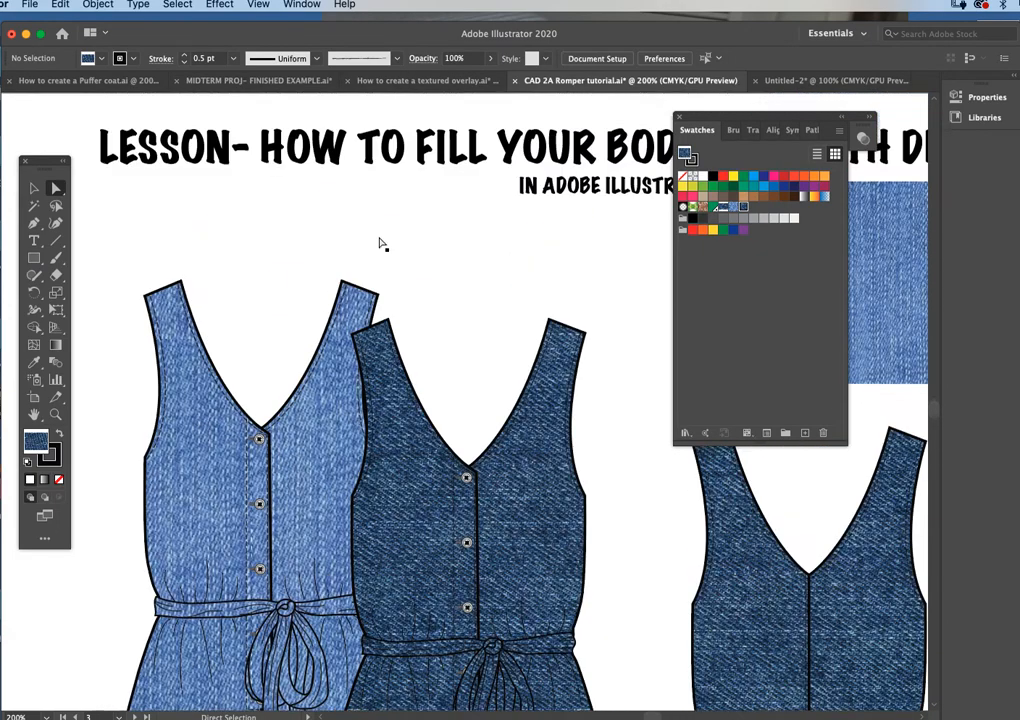
pyautogui.scroll(-3)
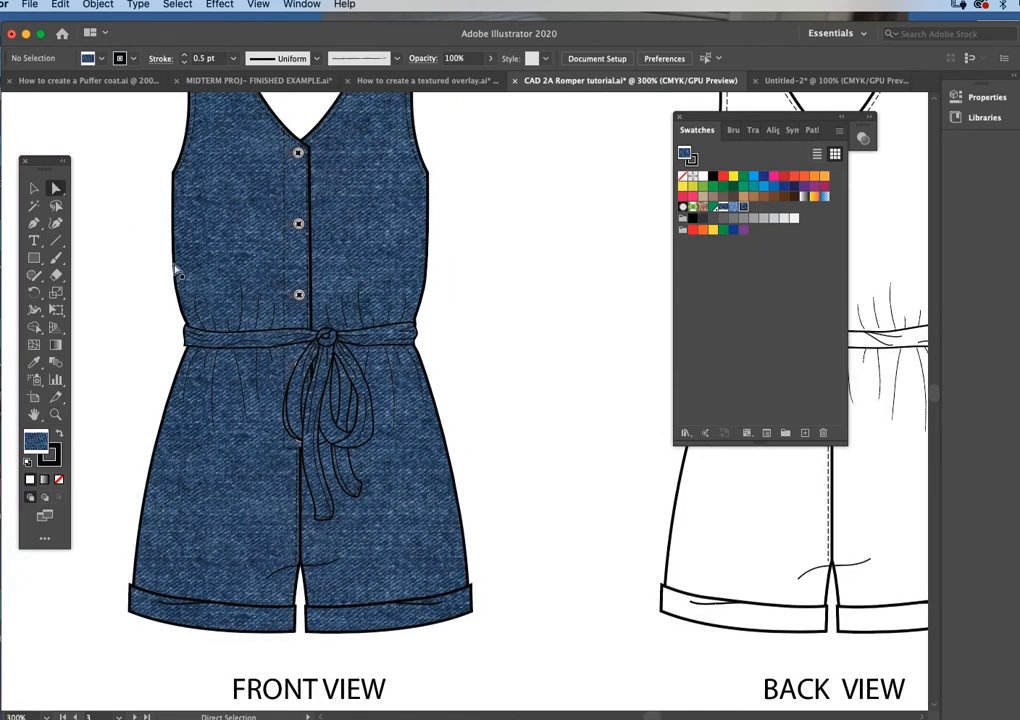
pyautogui.click(280, 340)
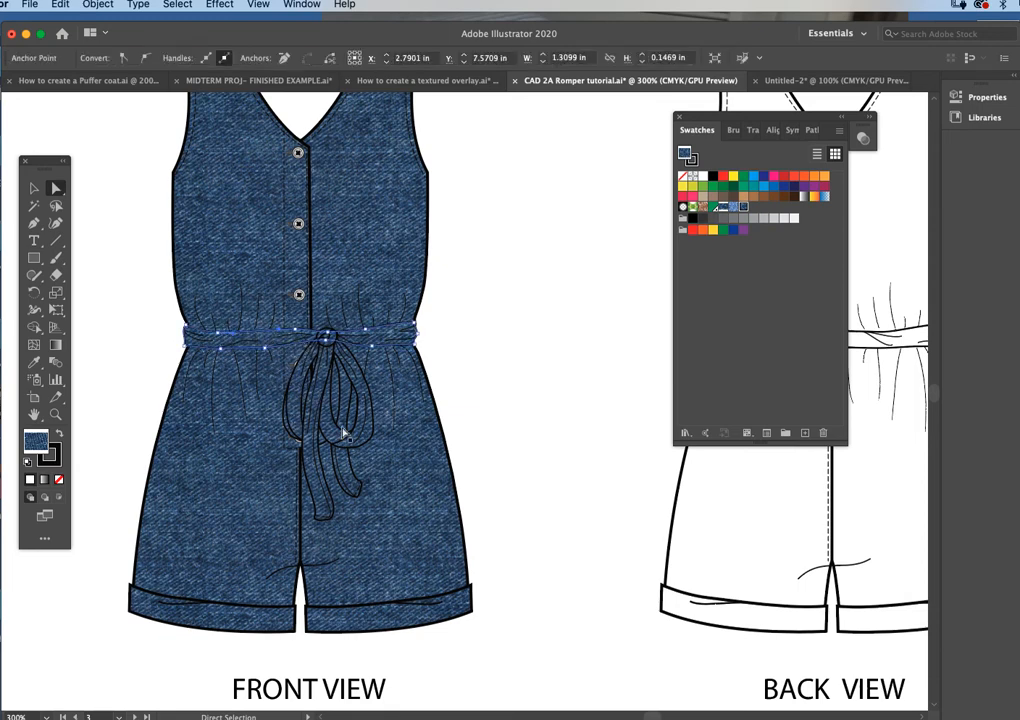
# - Use Select > Same > Stroke Color to grab all outlines matching the belt's stroke
pyautogui.click(177, 5)
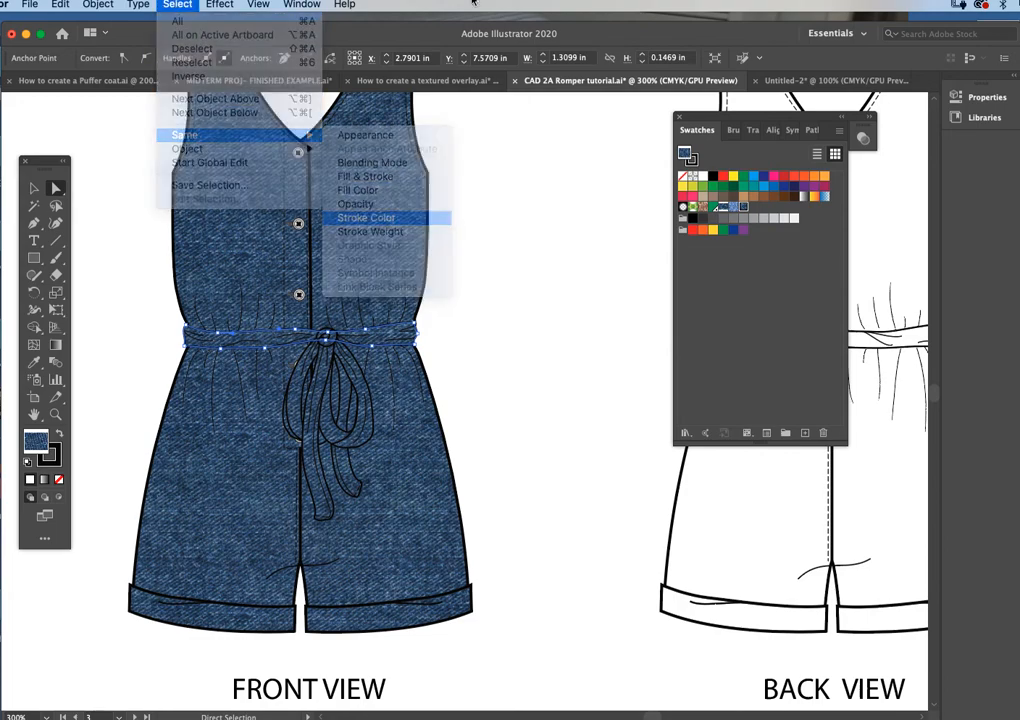
pyautogui.click(367, 217)
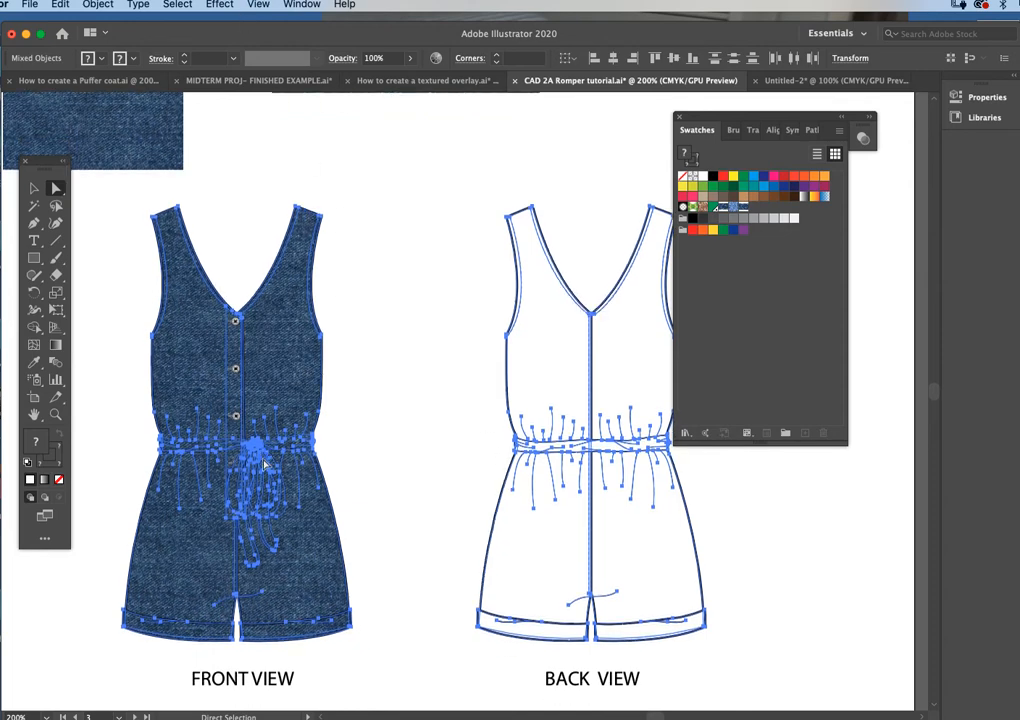
pyautogui.moveTo(320, 423)
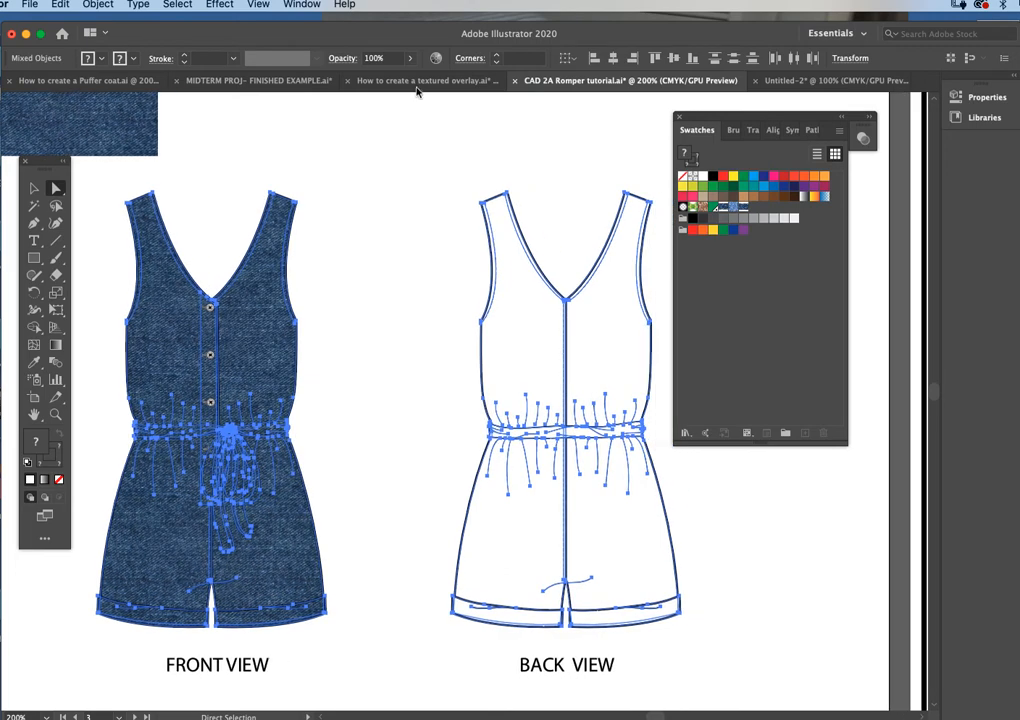
pyautogui.moveTo(108, 434)
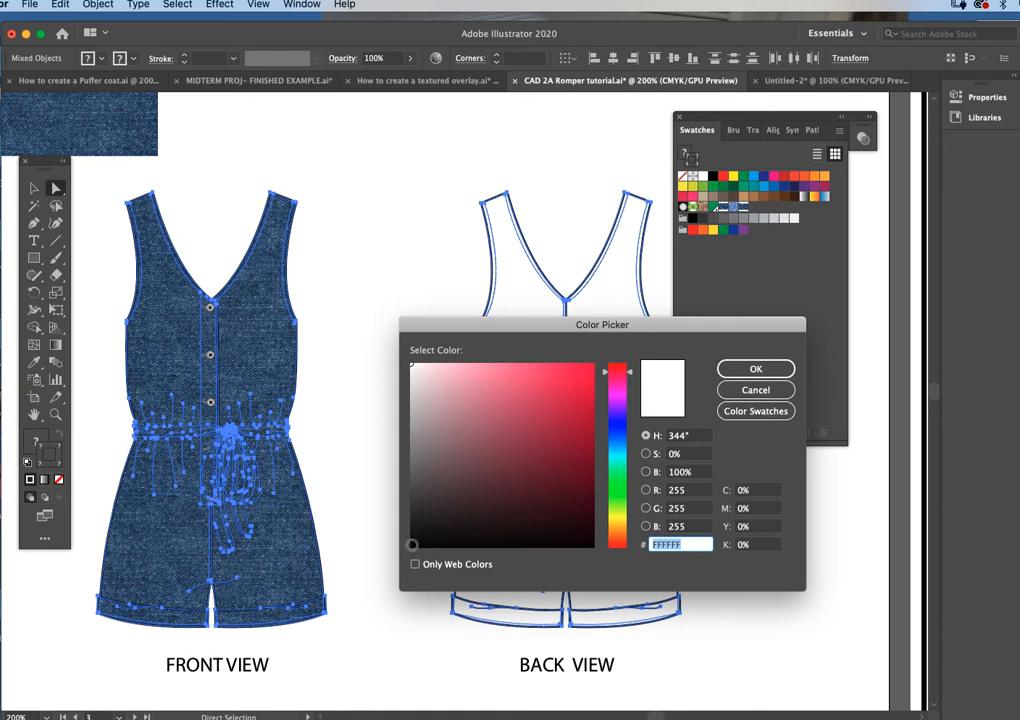
# - Set the selected outlines' stroke to near-black 020202 in the Color Picker and confirm
pyautogui.click(412, 545)
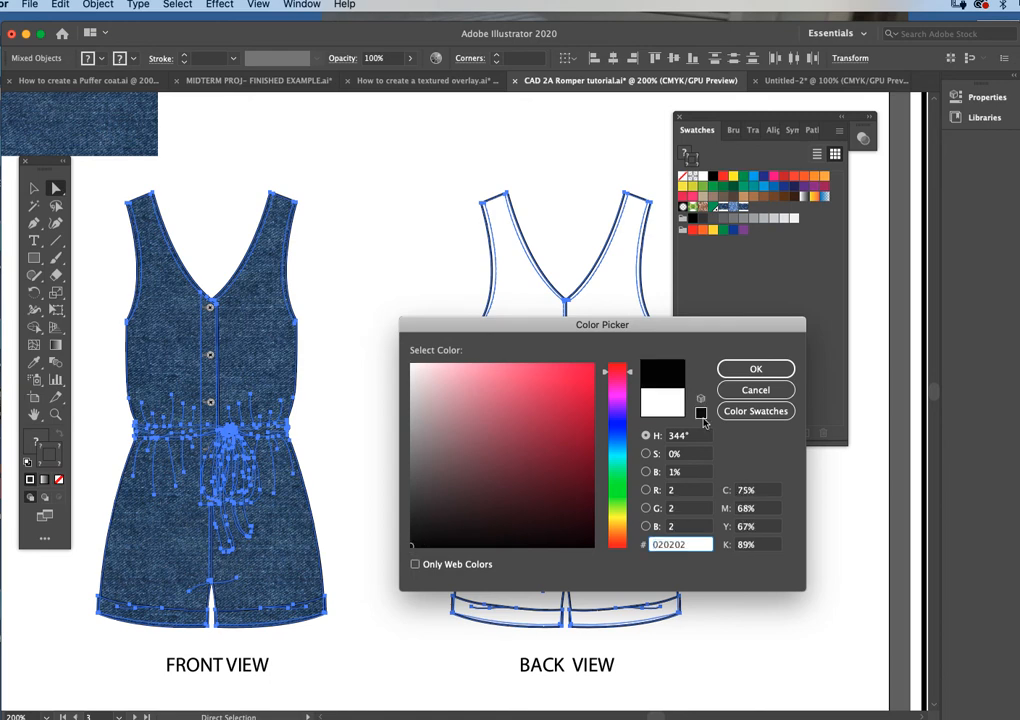
pyautogui.click(755, 368)
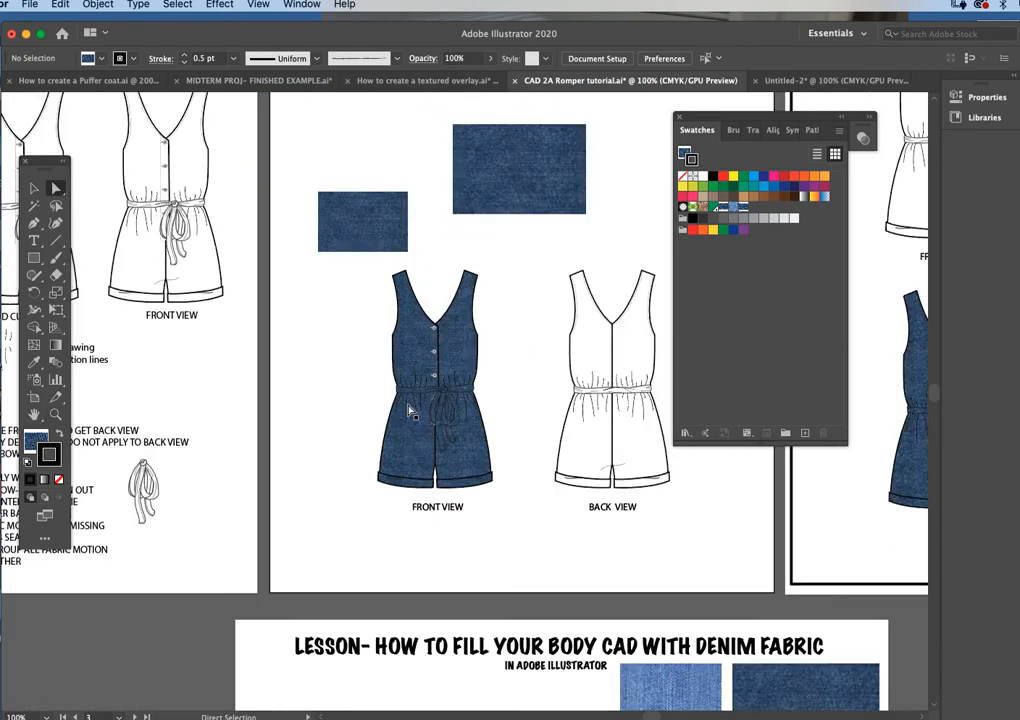
# - Scroll the canvas right and down to the CAD Template - Complete artboard
pyautogui.hscroll(3)
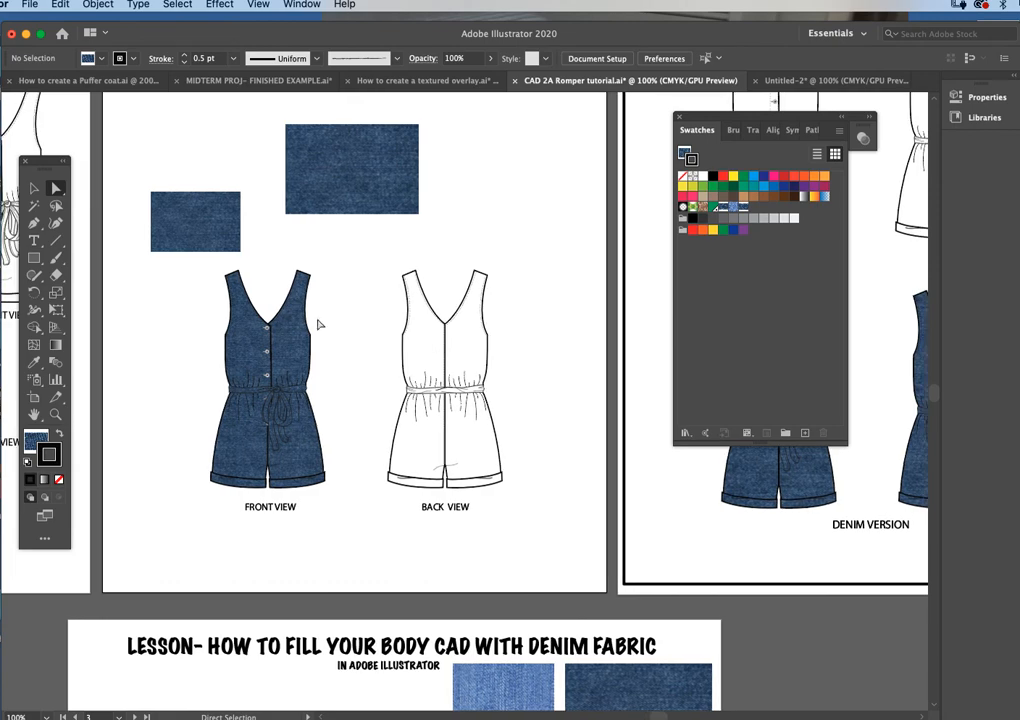
pyautogui.scroll(-3)
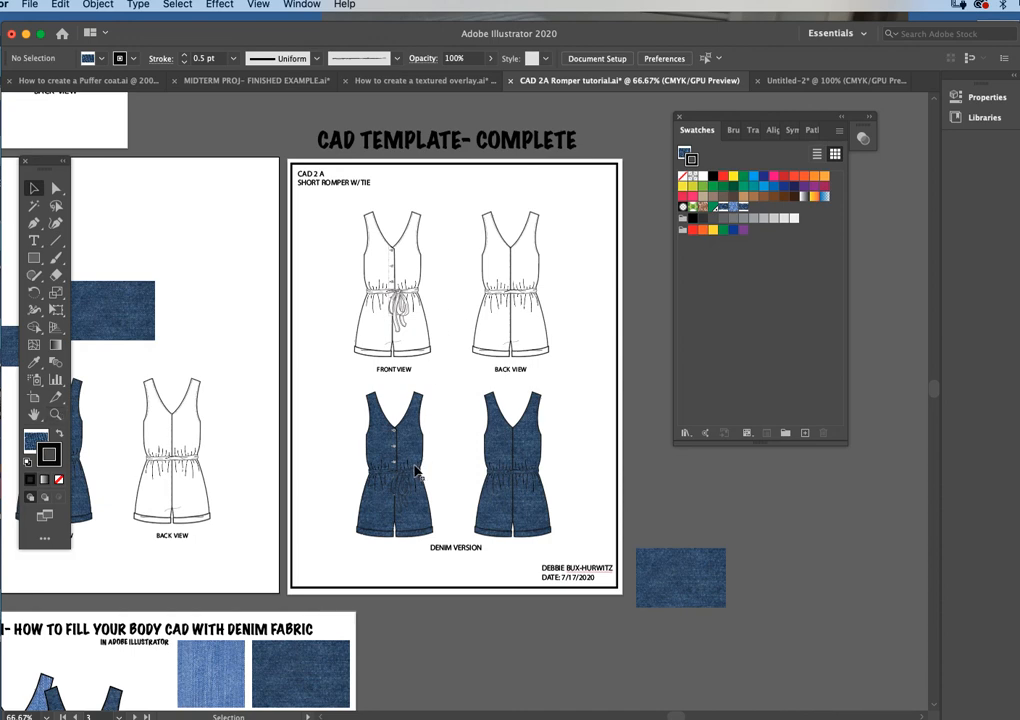
pyautogui.moveTo(478, 450)
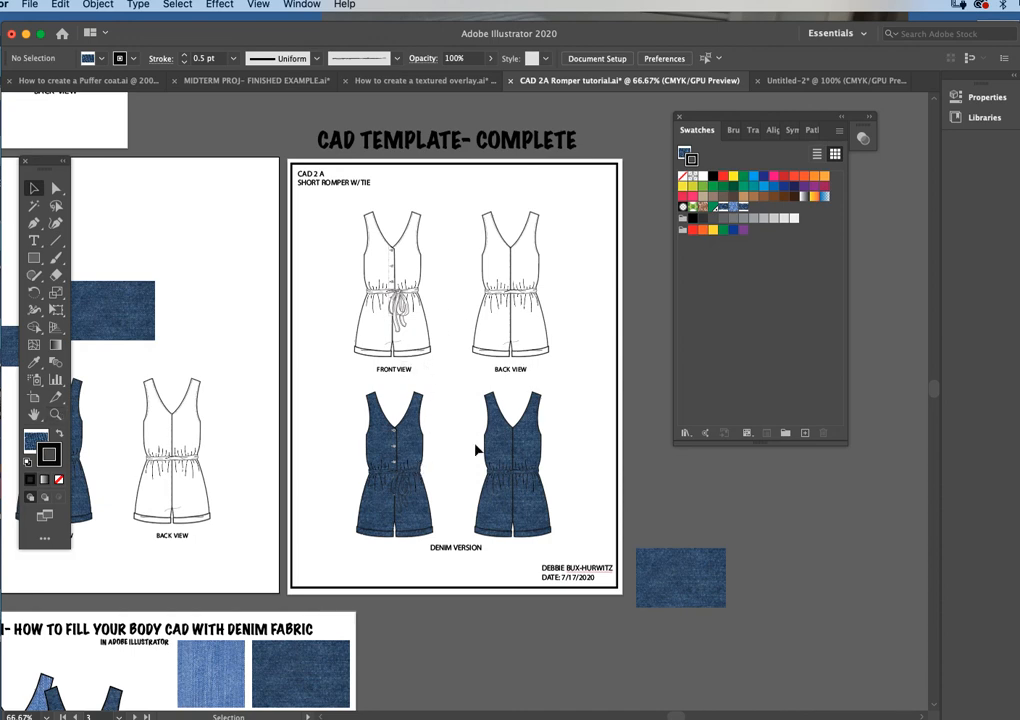